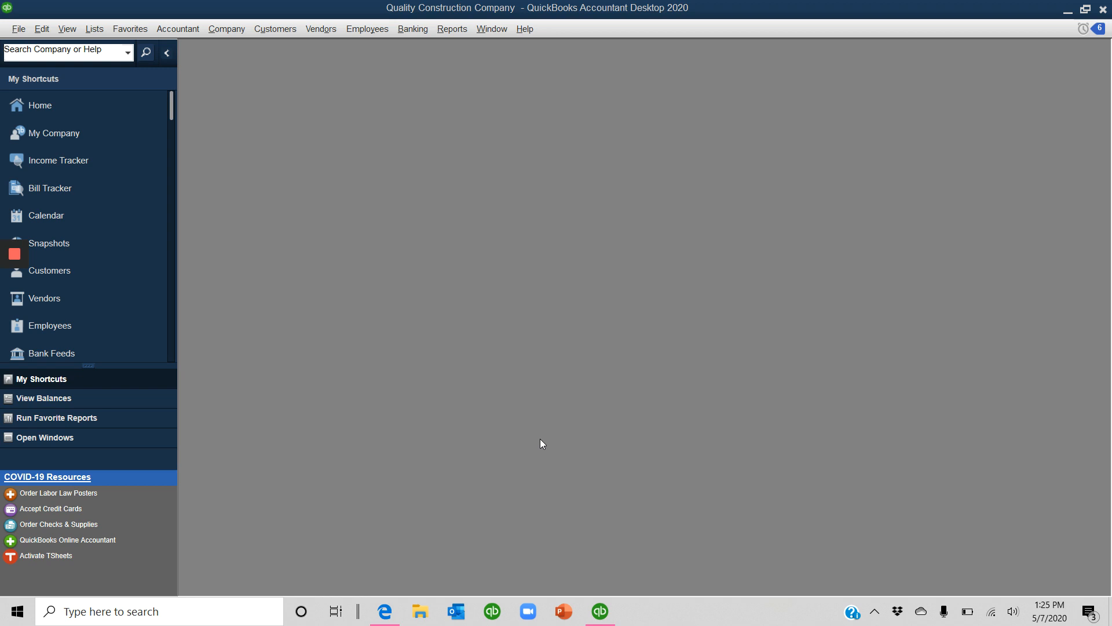
pyautogui.moveTo(593, 190)
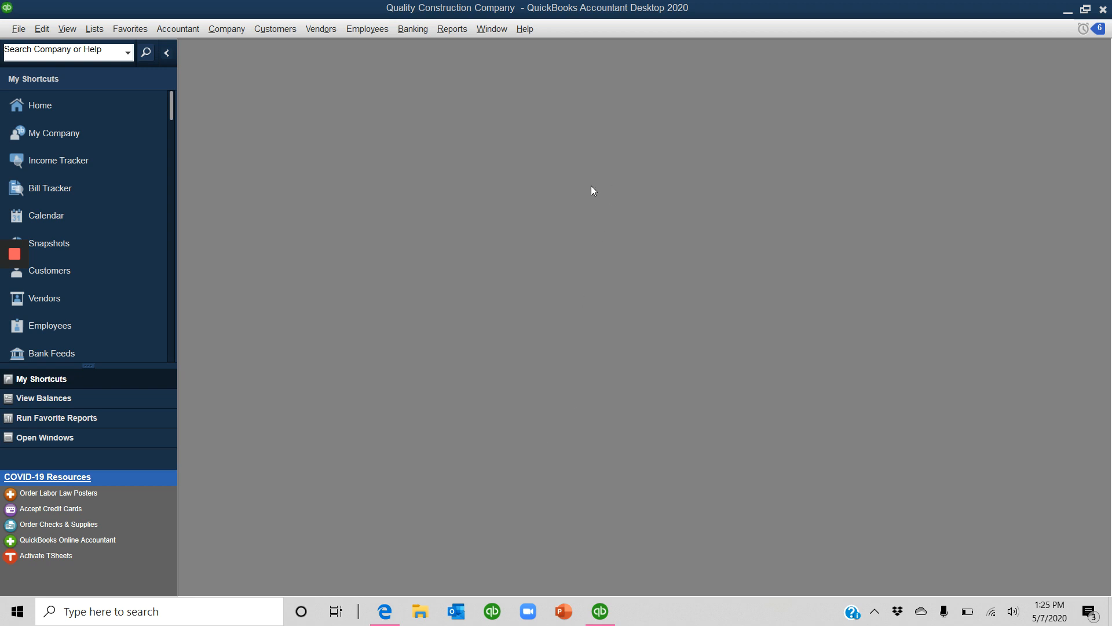
pyautogui.moveTo(508, 198)
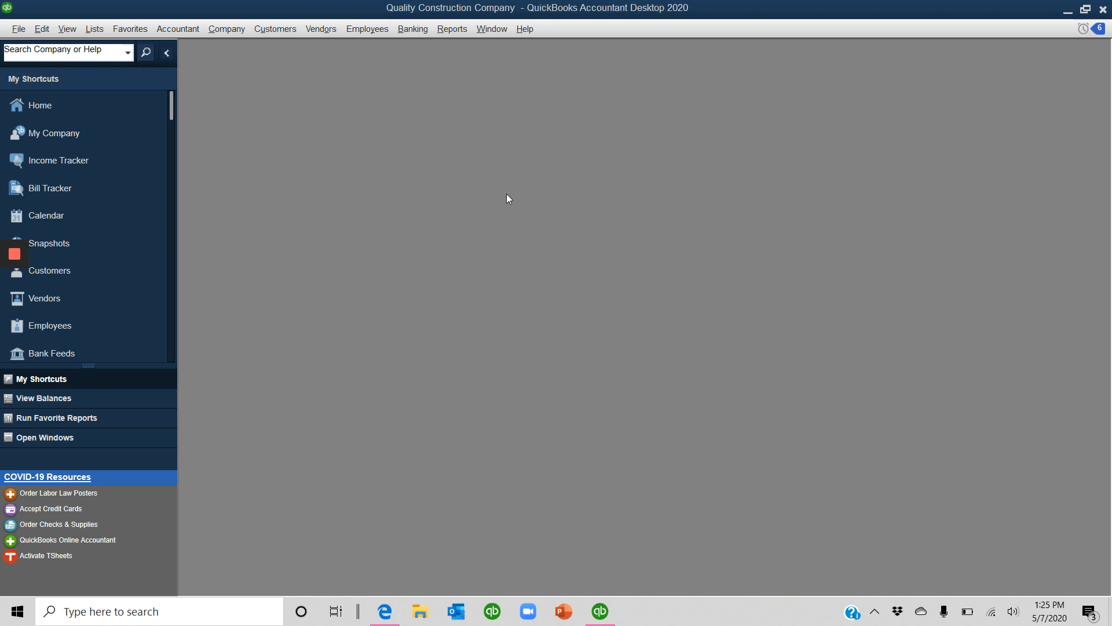
pyautogui.moveTo(453, 29)
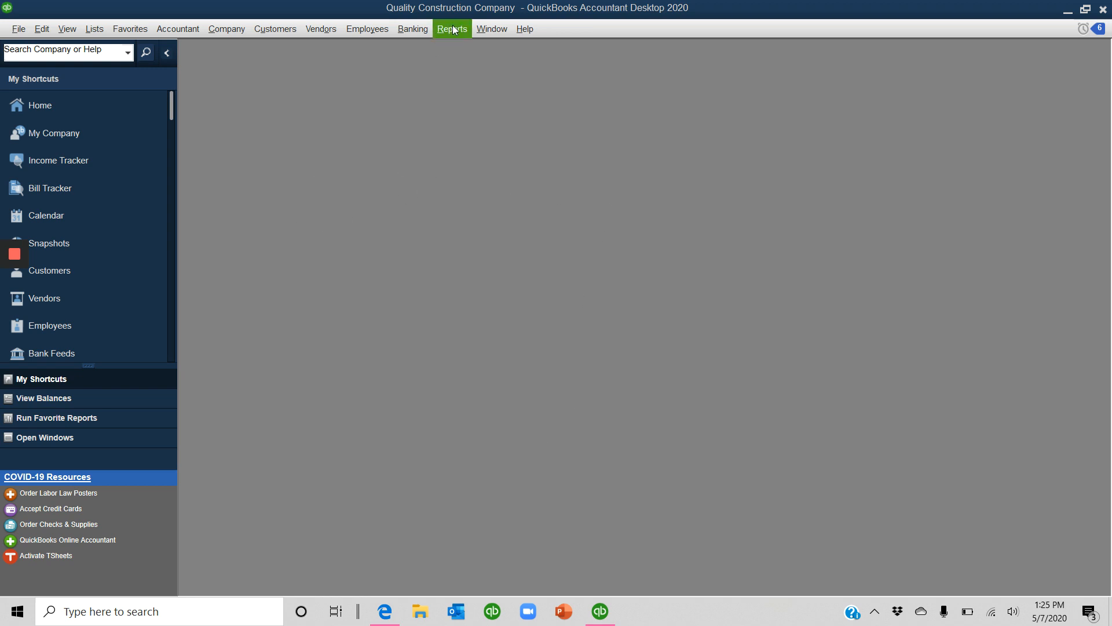
# Generate the Certified Payroll Report in Excel from the Employees & Payroll reports.
pyautogui.click(452, 28)
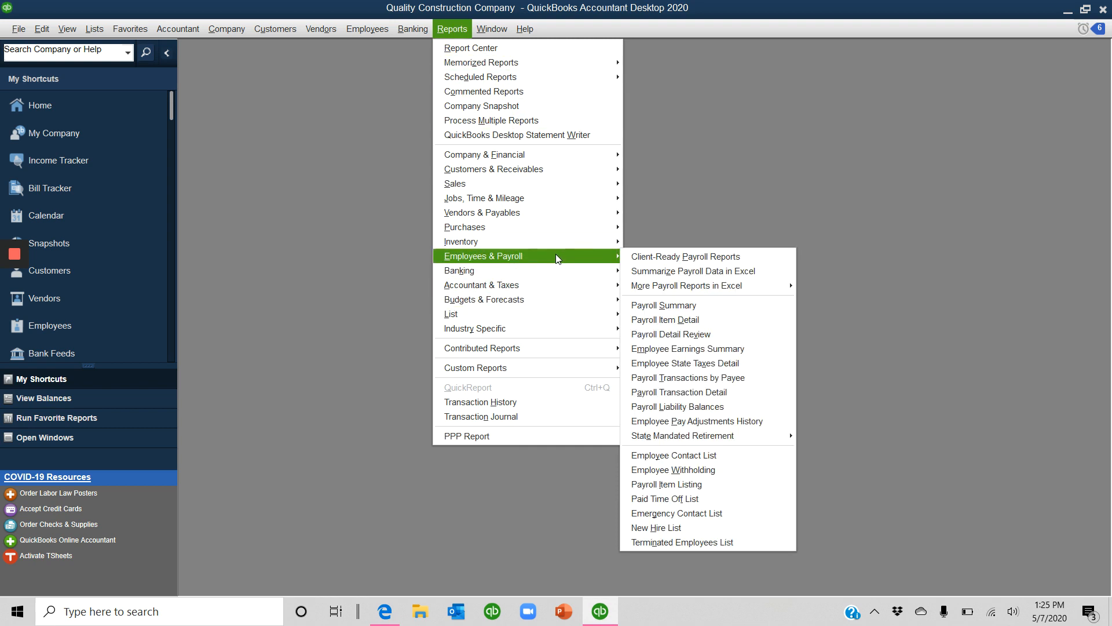
pyautogui.moveTo(686, 285)
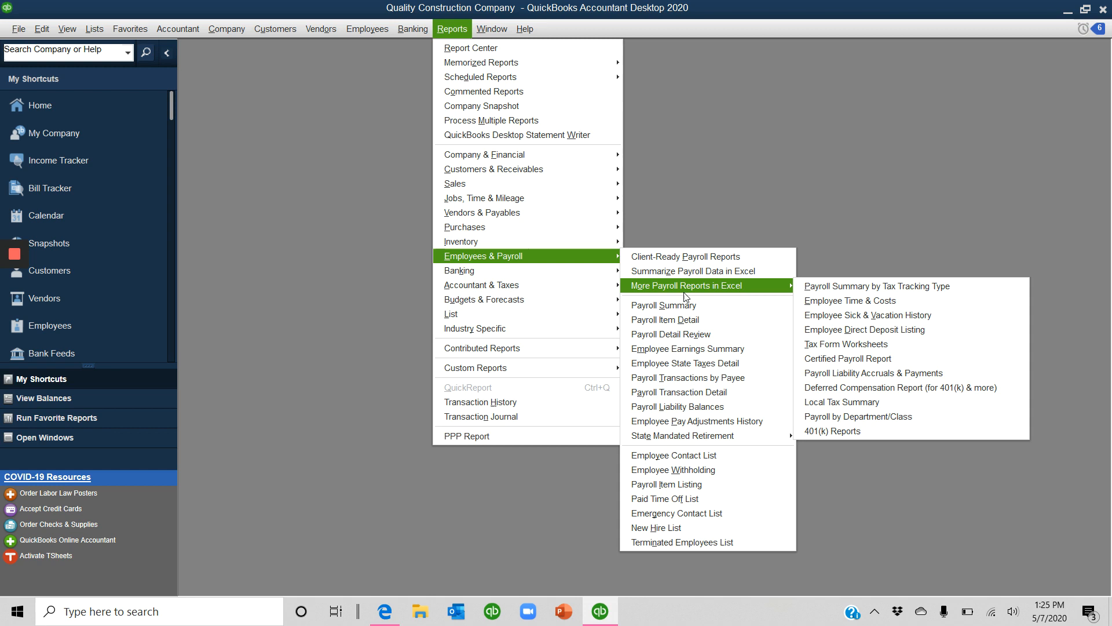
pyautogui.moveTo(794, 296)
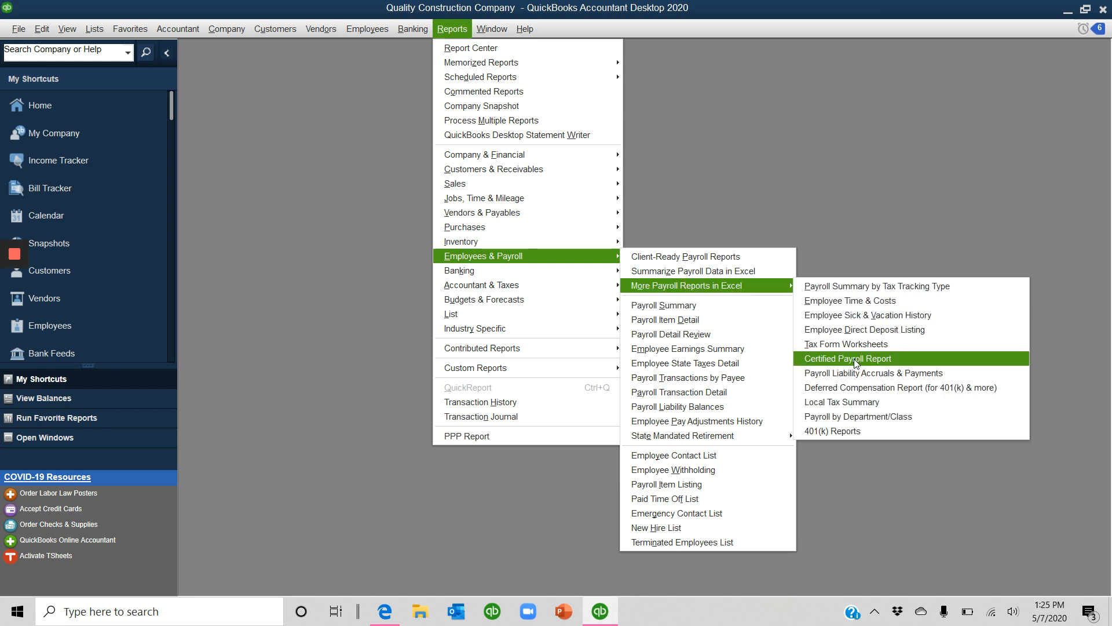
pyautogui.click(848, 358)
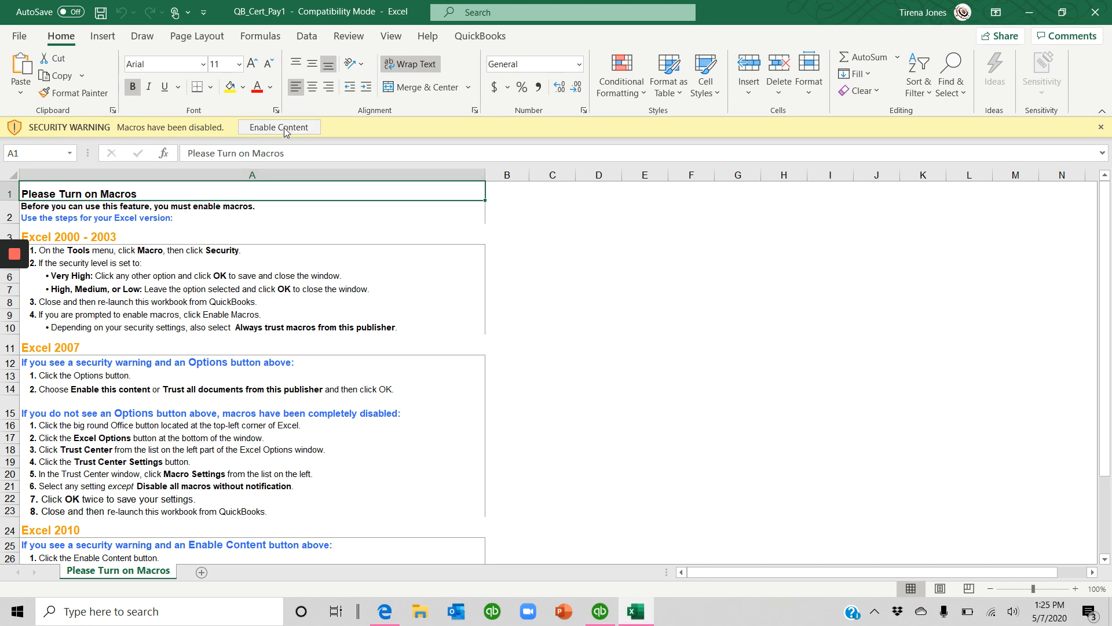
# Enable the workbook's macros so the welcome guidelines appear.
pyautogui.click(280, 127)
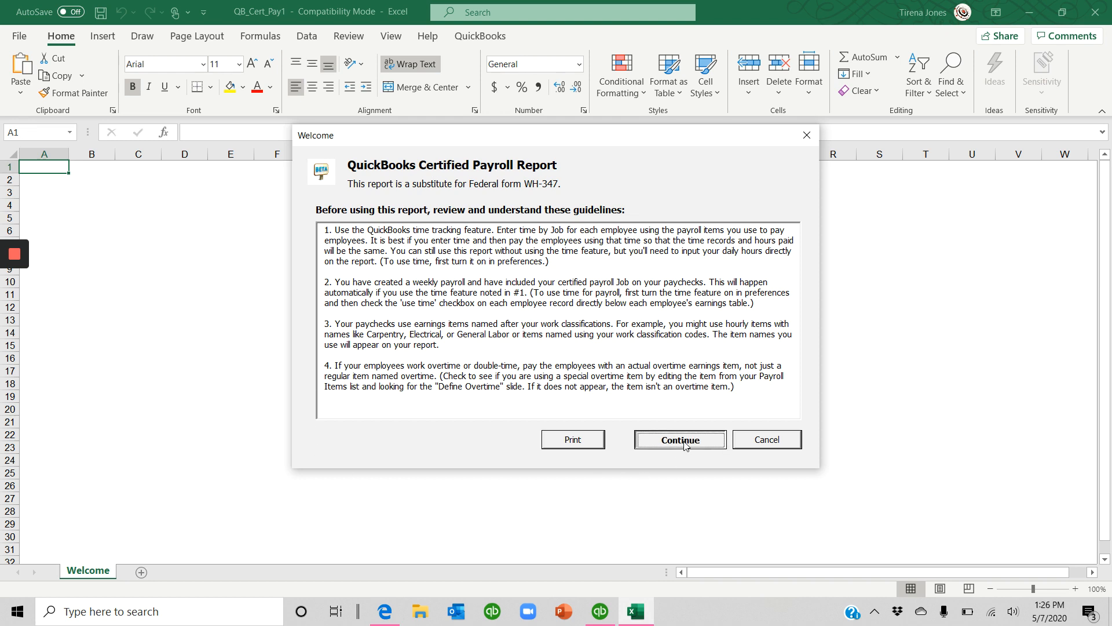
# Continue past the guidelines, keep paycheck date 5/6/2020, review Options/Settings and get the QuickBooks data.
pyautogui.click(681, 439)
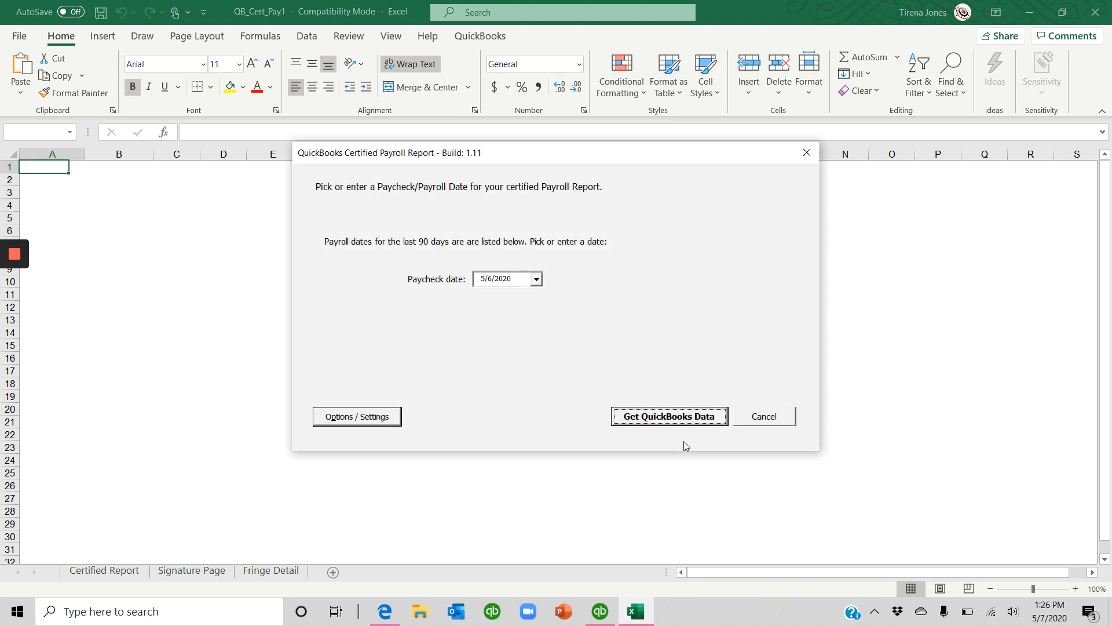
pyautogui.moveTo(533, 292)
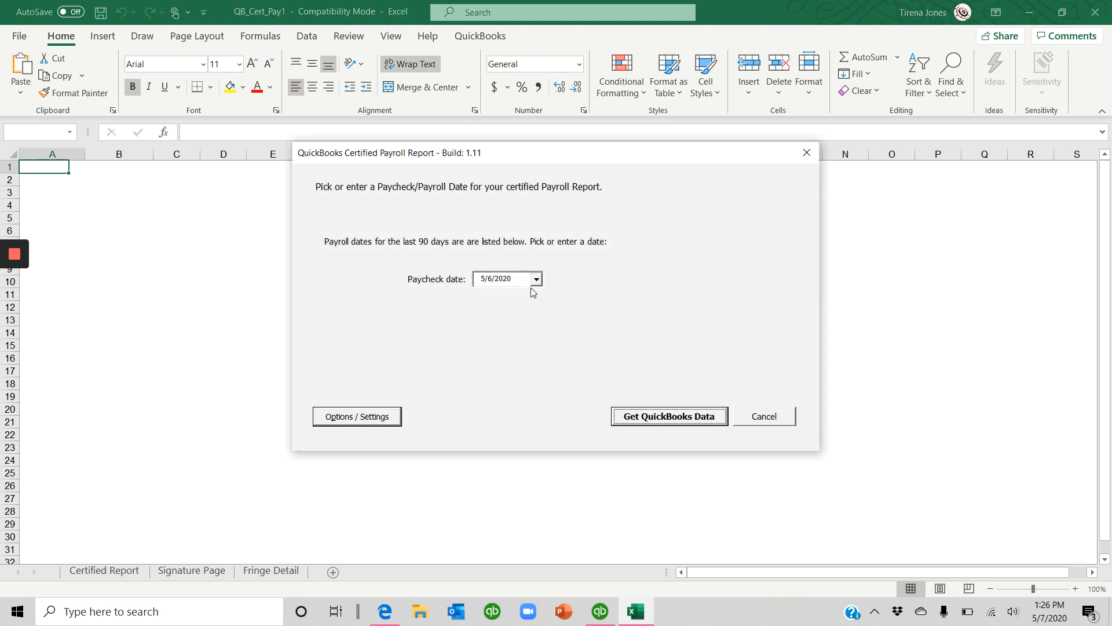
pyautogui.click(535, 278)
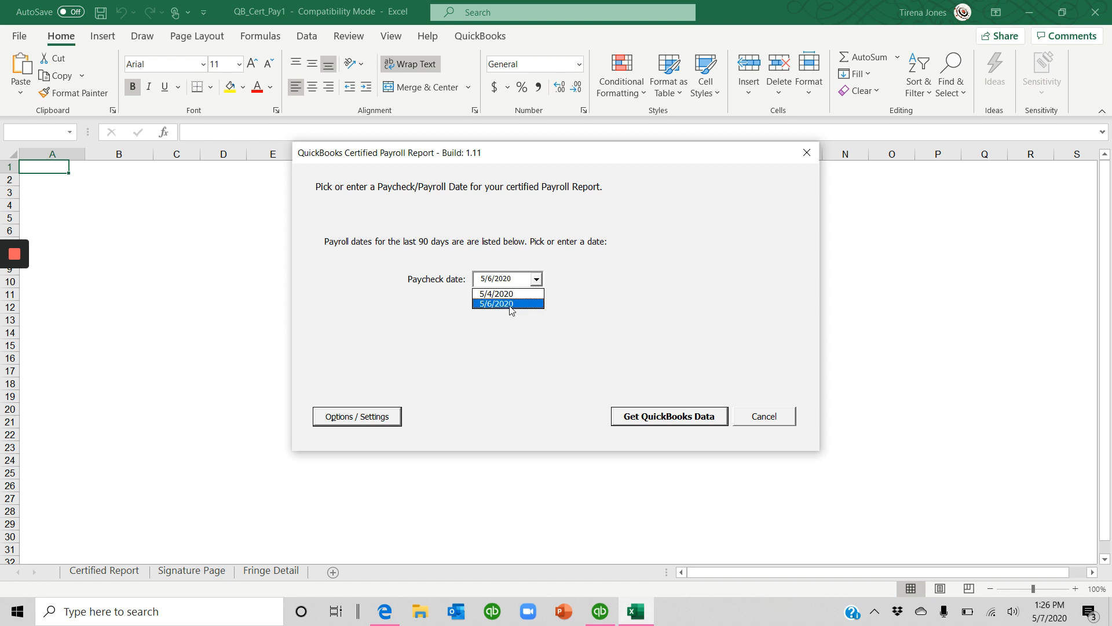
pyautogui.click(508, 303)
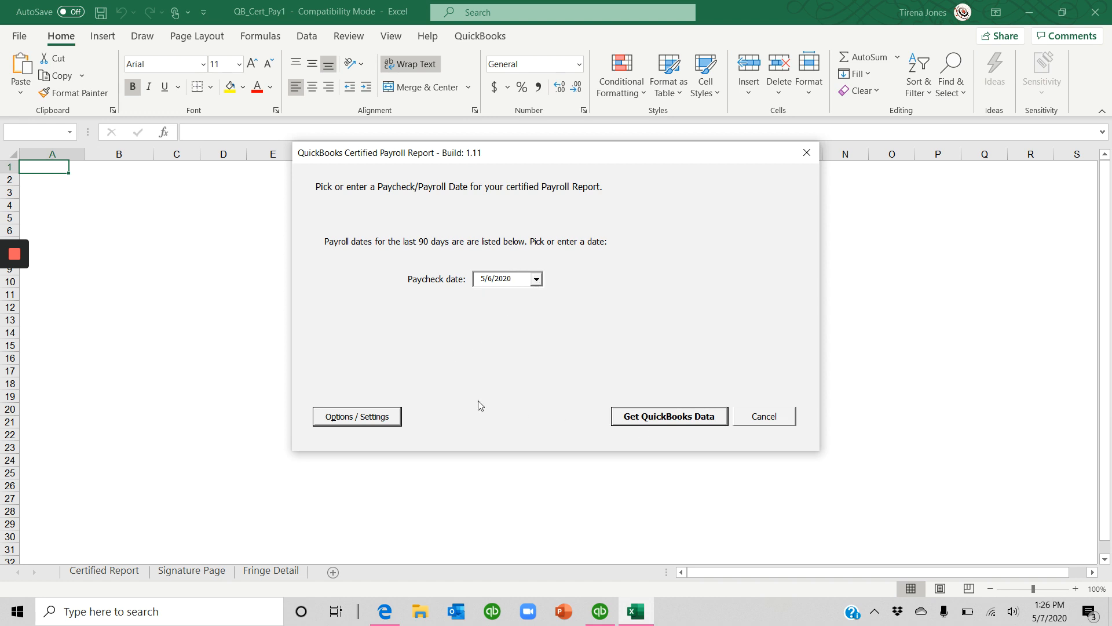
pyautogui.click(357, 416)
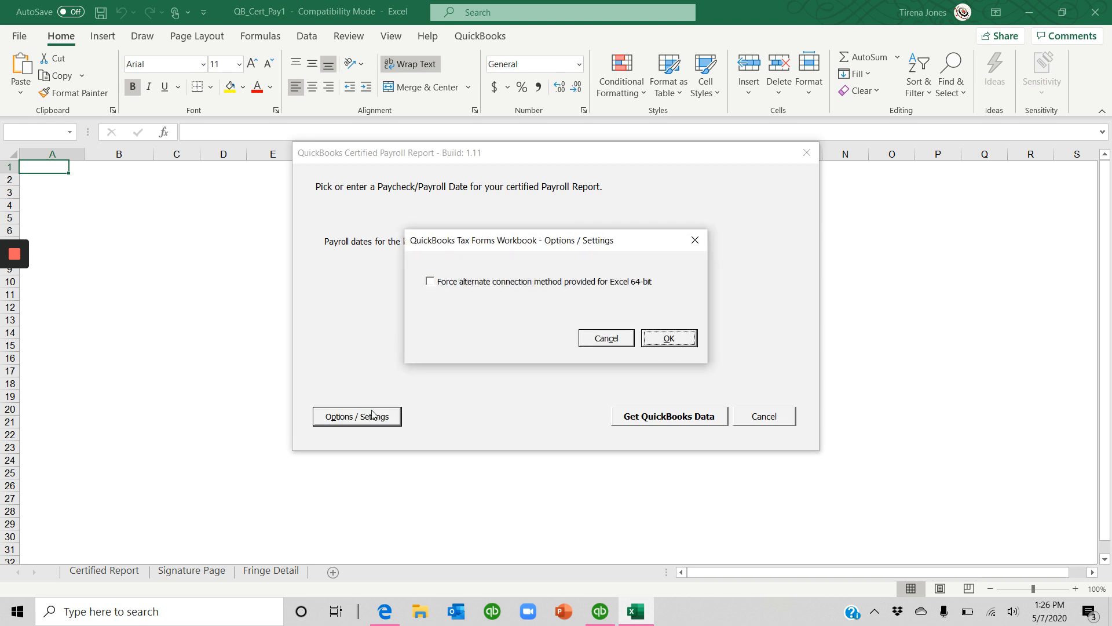
pyautogui.moveTo(480, 410)
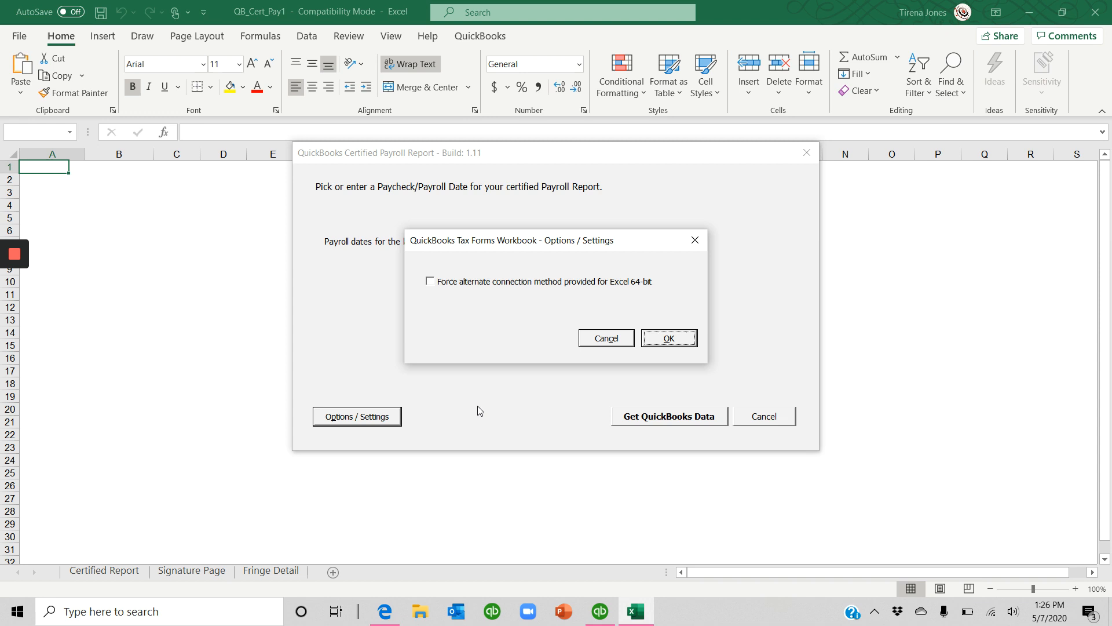
pyautogui.click(670, 338)
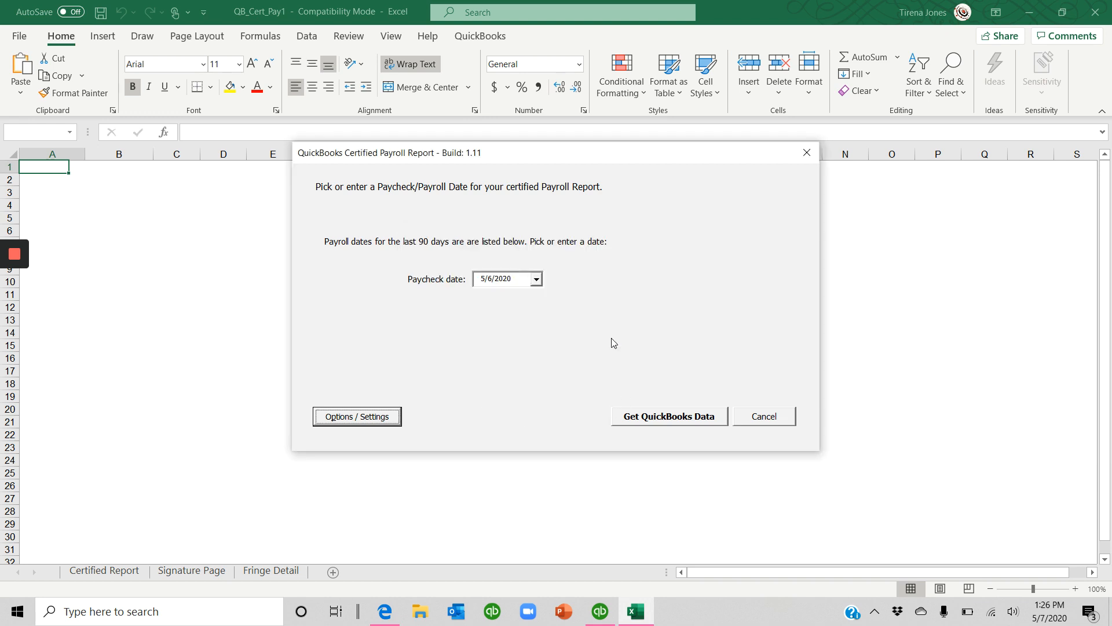
pyautogui.click(670, 416)
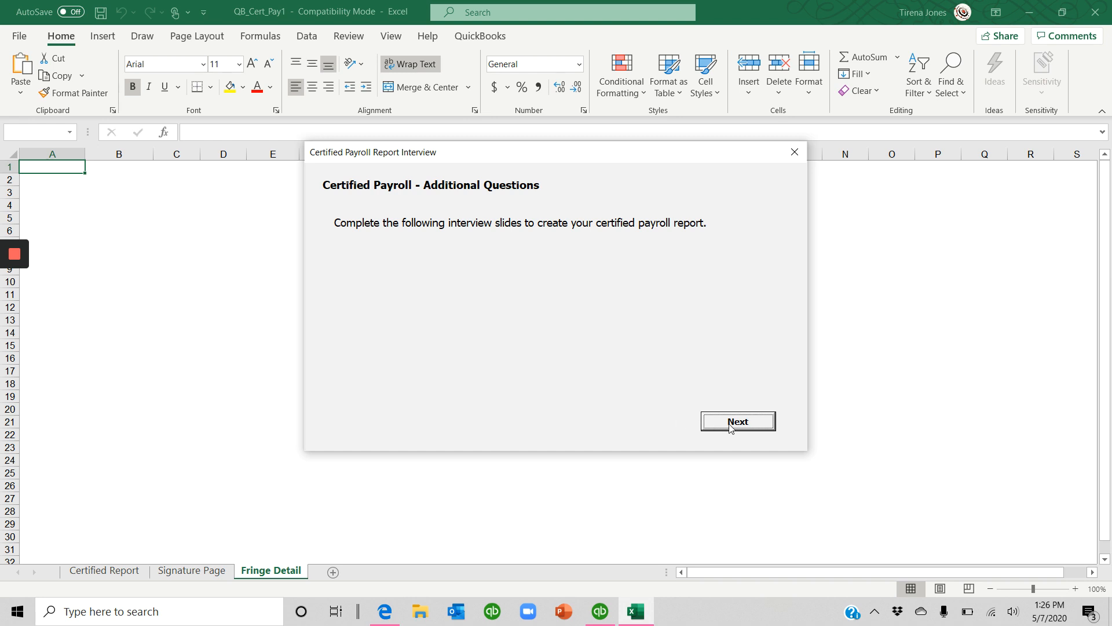
# Correct the employer address to 123 Main Street and advance to the project information step.
pyautogui.click(738, 422)
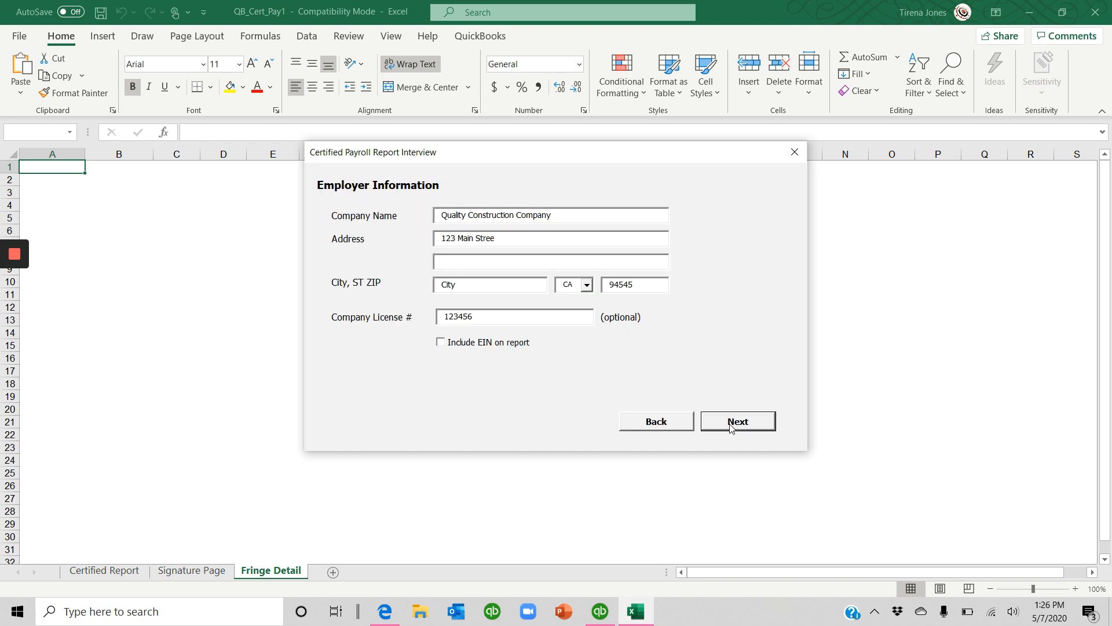
pyautogui.click(510, 239)
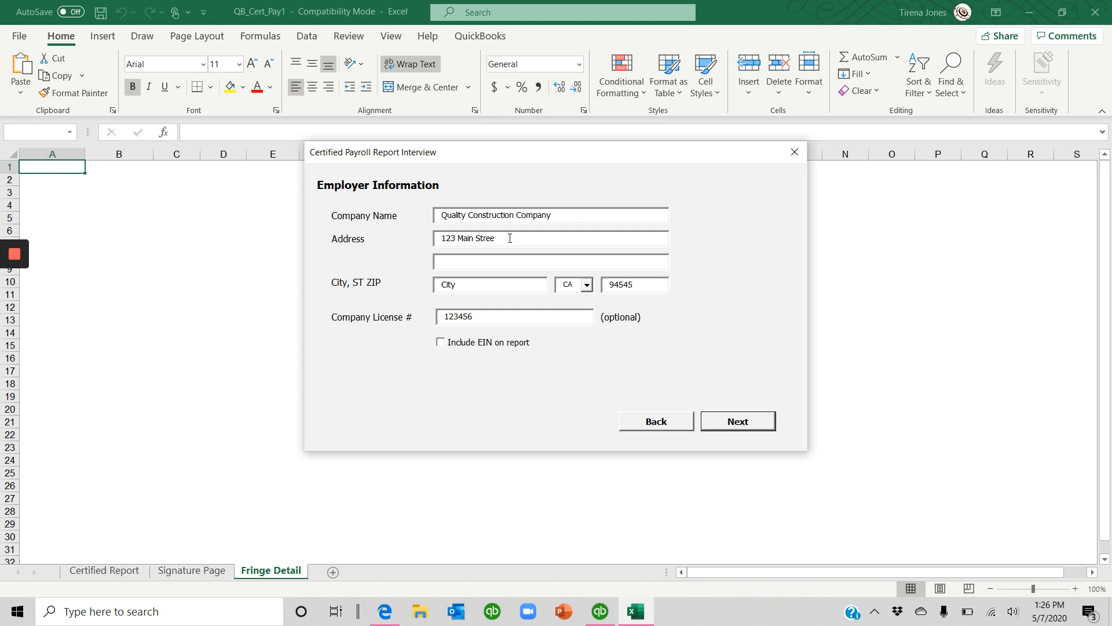
pyautogui.write('t')
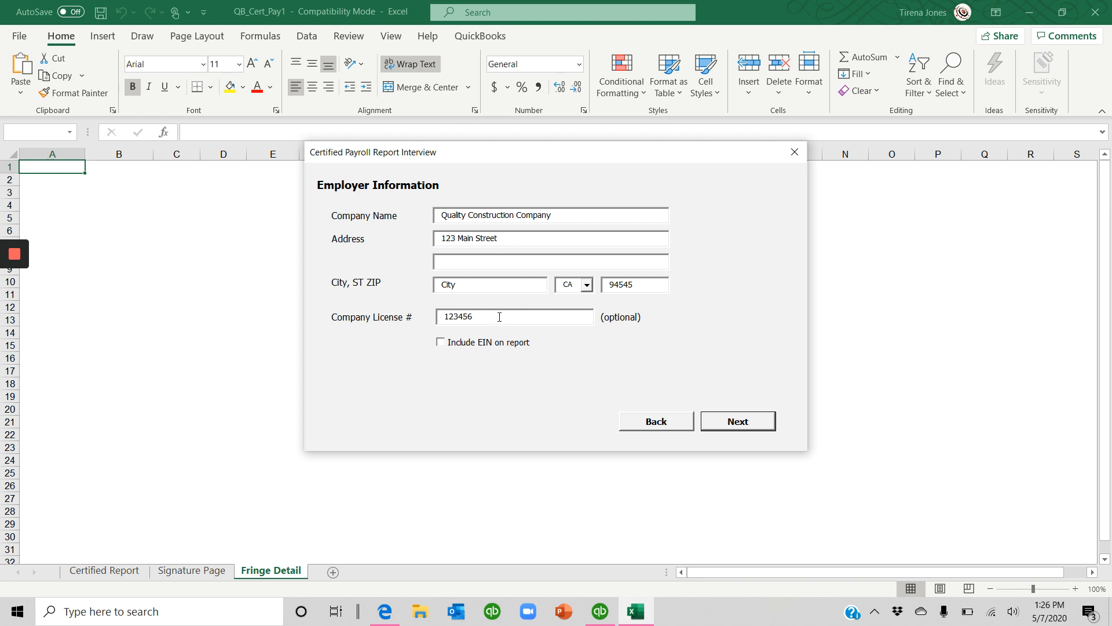
pyautogui.moveTo(505, 353)
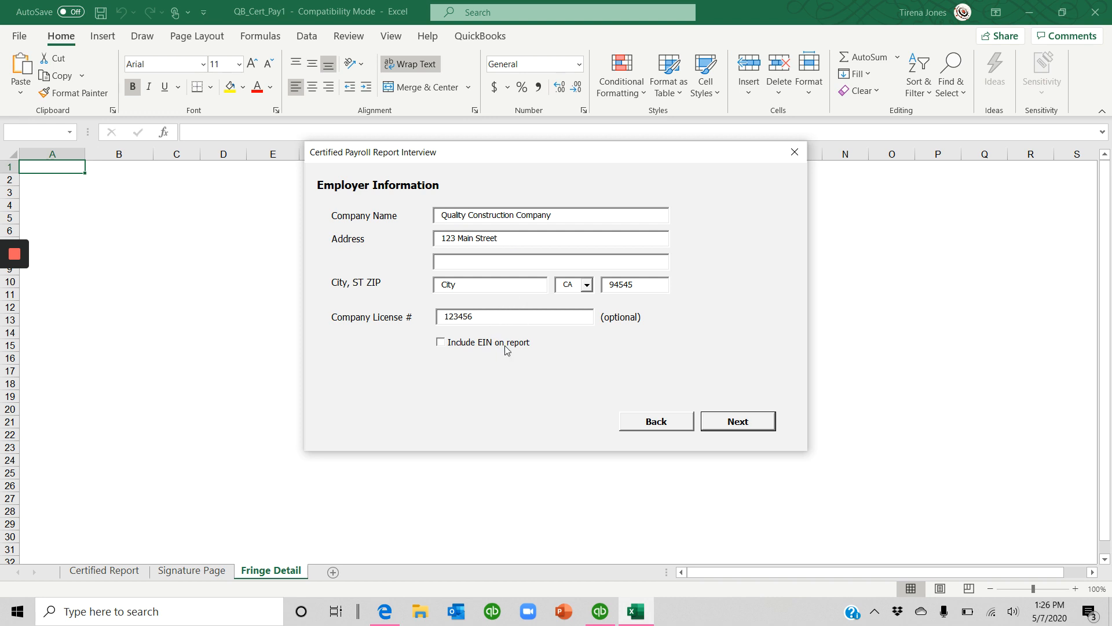
pyautogui.click(738, 421)
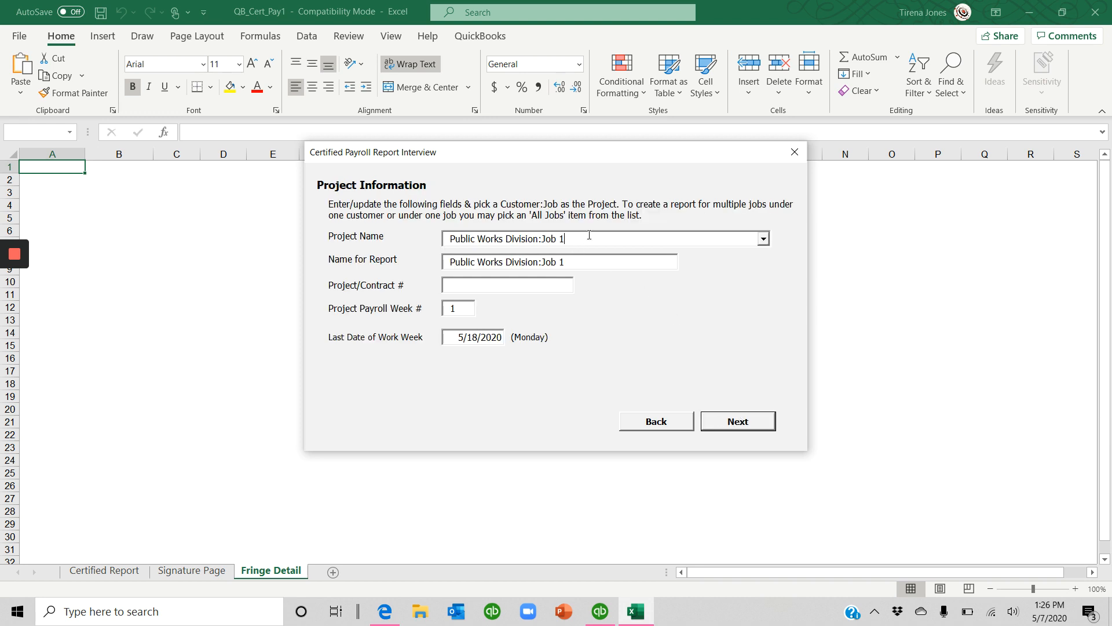
# Keep Public Works Division:Job 1, set report name 'Customize this field' and contract 123456.
pyautogui.click(762, 238)
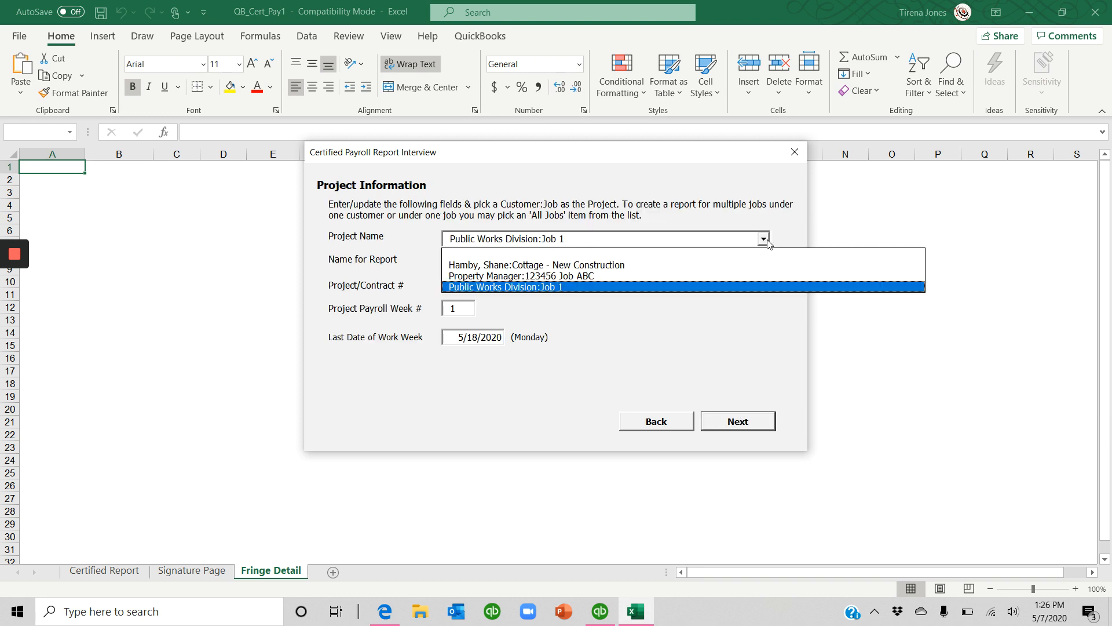
pyautogui.click(505, 287)
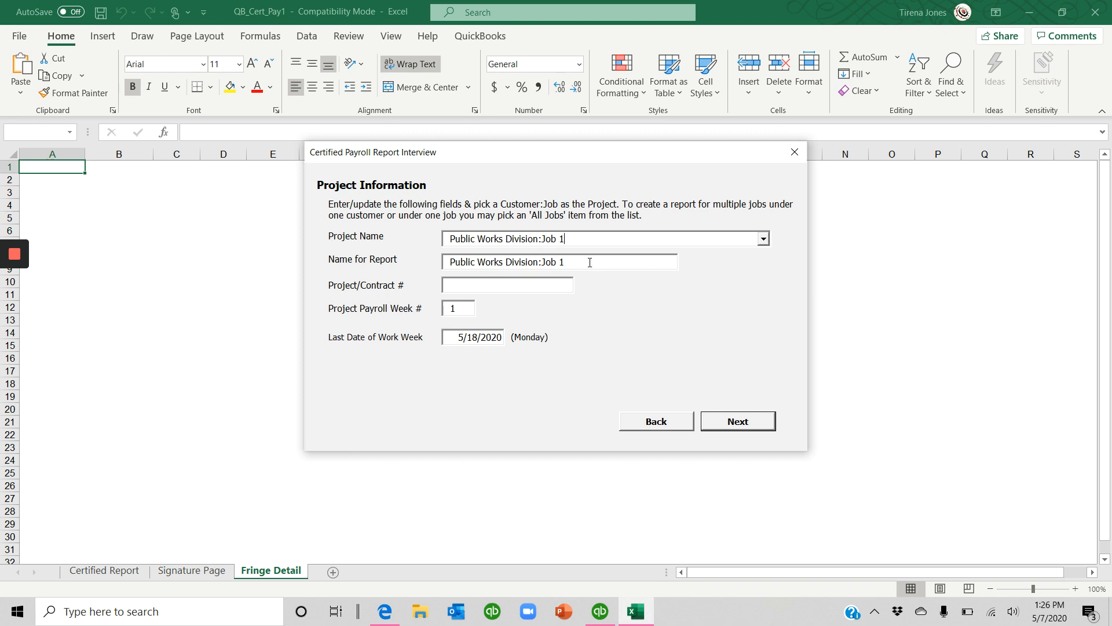
pyautogui.tripleClick(526, 261)
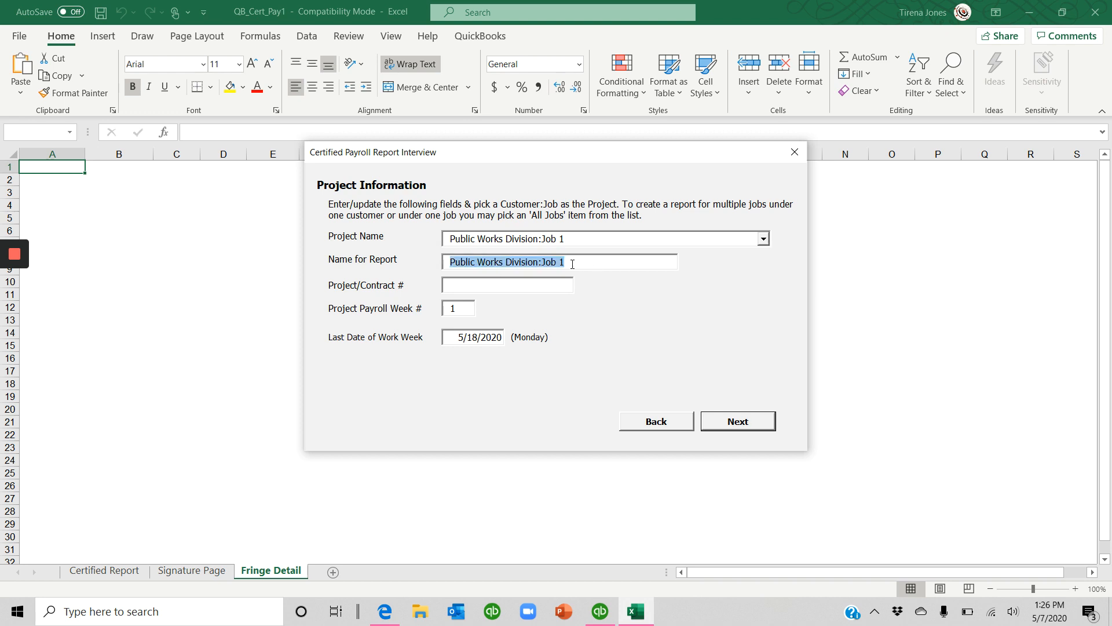
pyautogui.write('C')
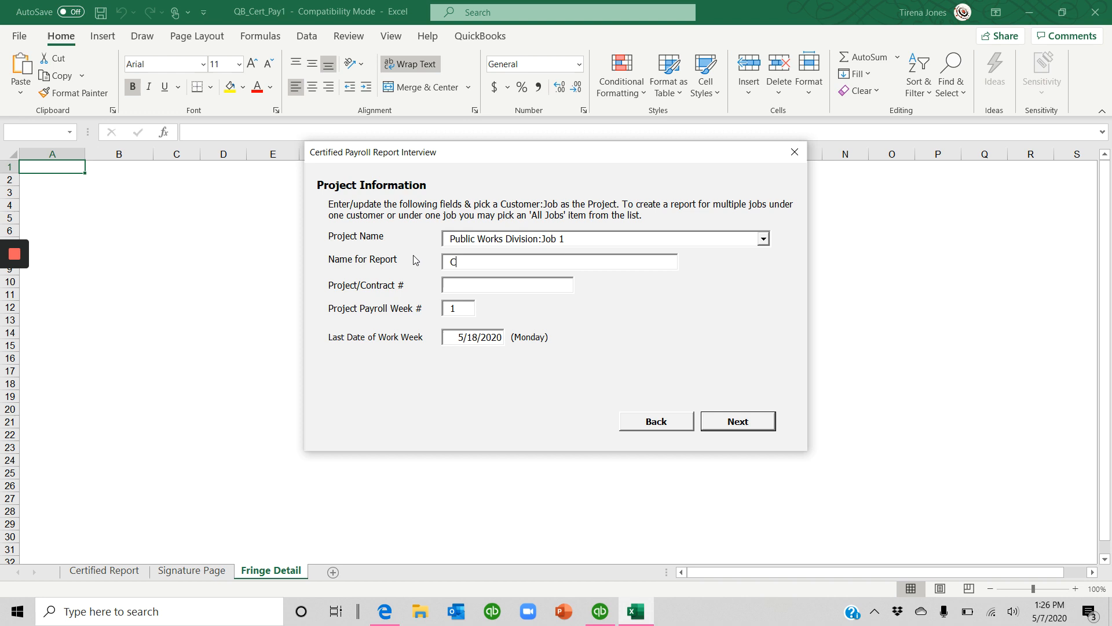
pyautogui.write('ustomize thi')
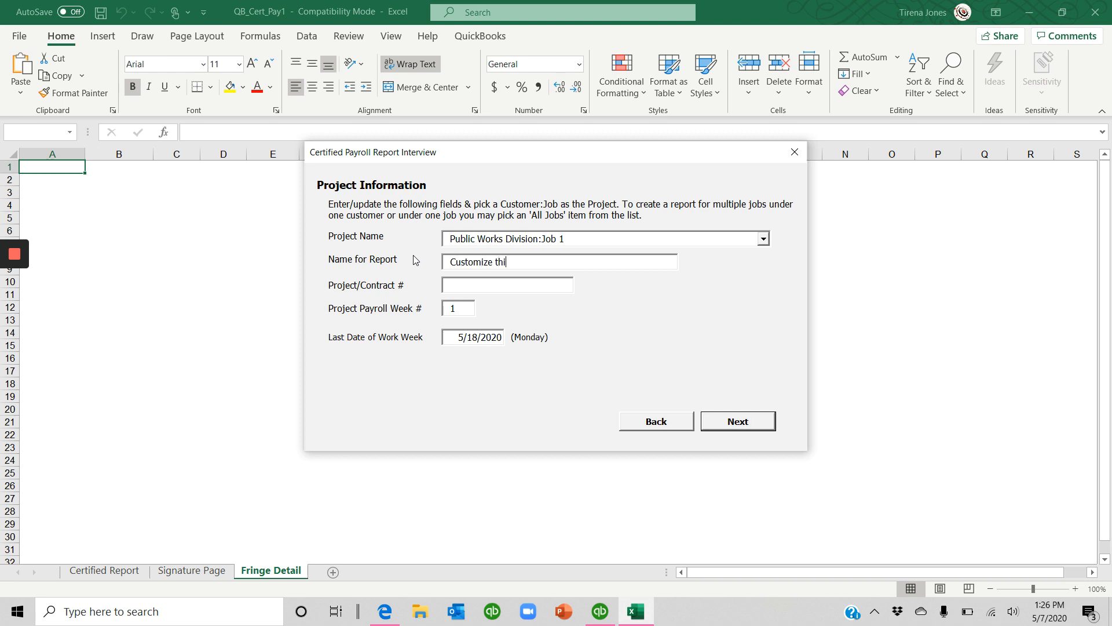
pyautogui.write('s fi')
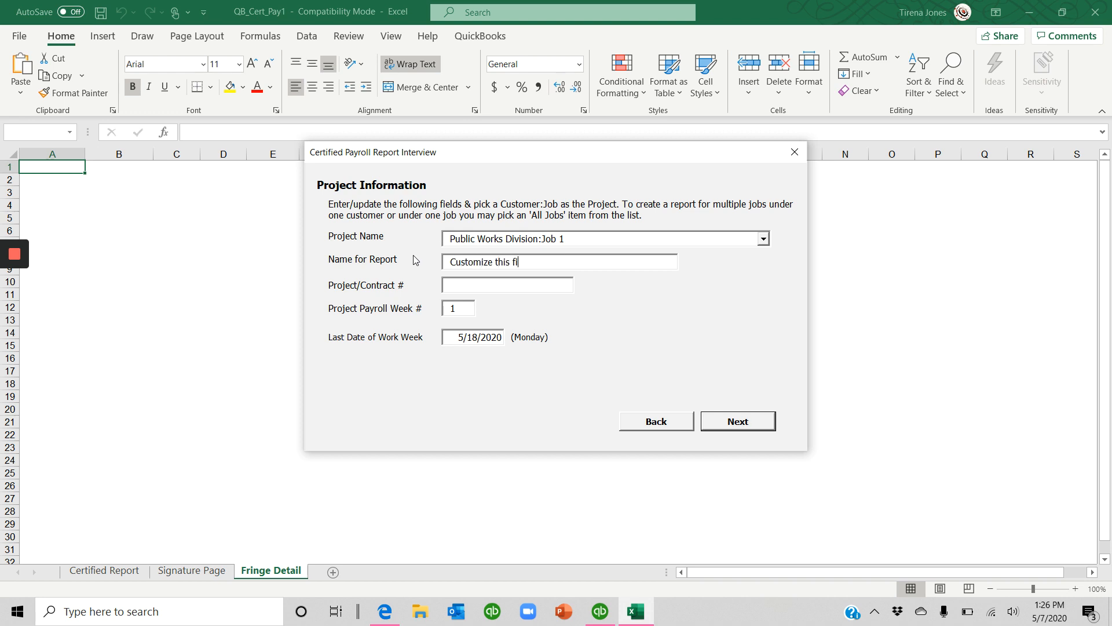
pyautogui.write('eld')
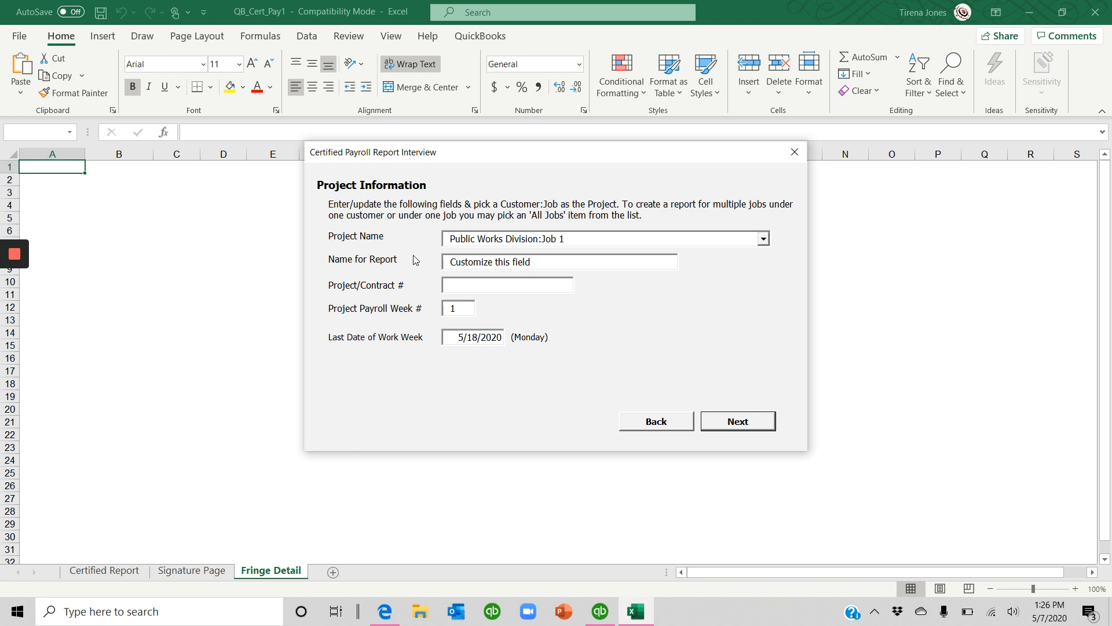
pyautogui.write('123456')
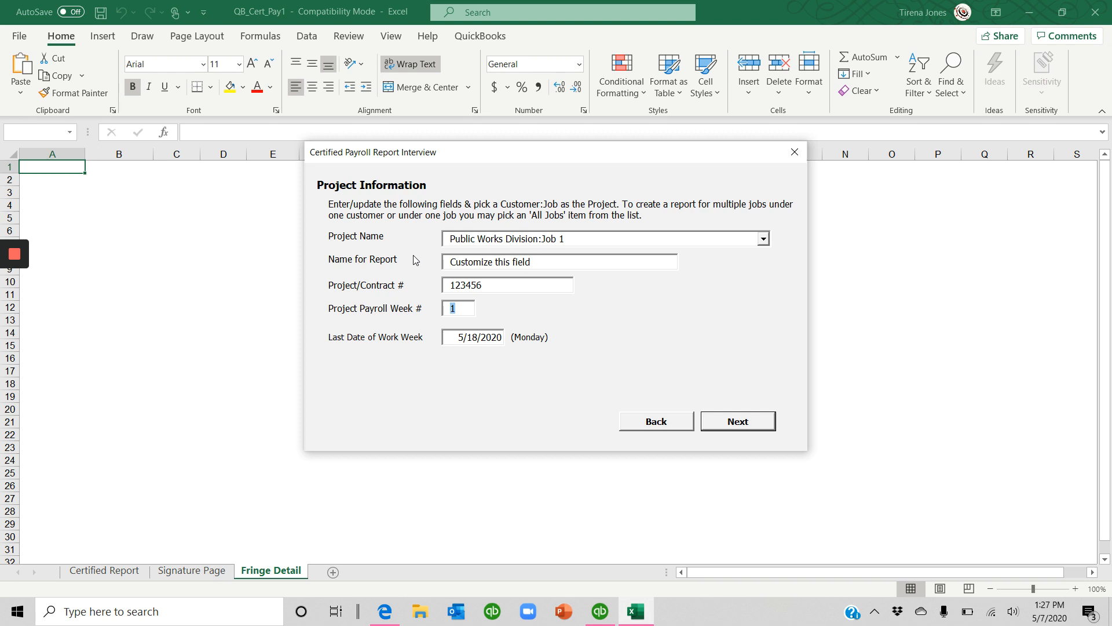
pyautogui.moveTo(356, 378)
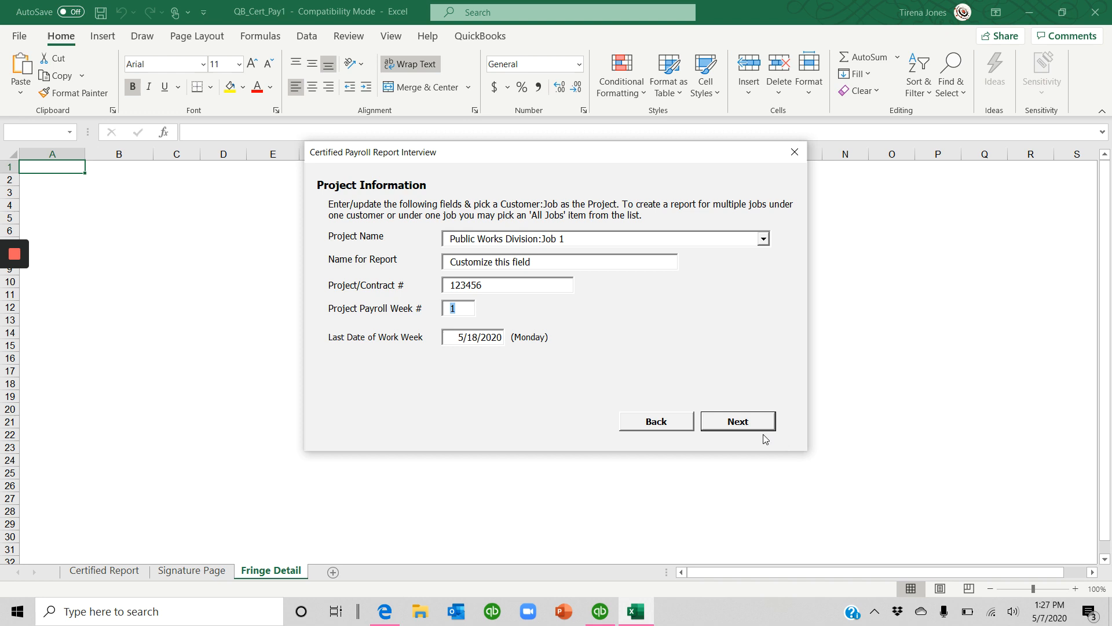
# Advance past the project step to the signer and fringe-benefit options.
pyautogui.click(738, 422)
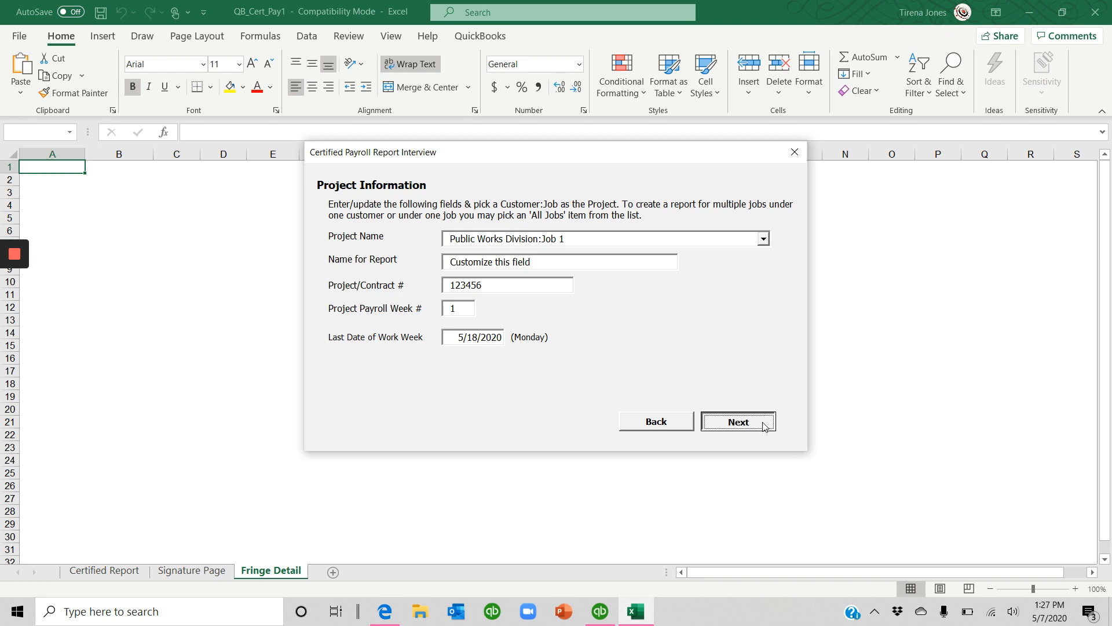
pyautogui.click(738, 421)
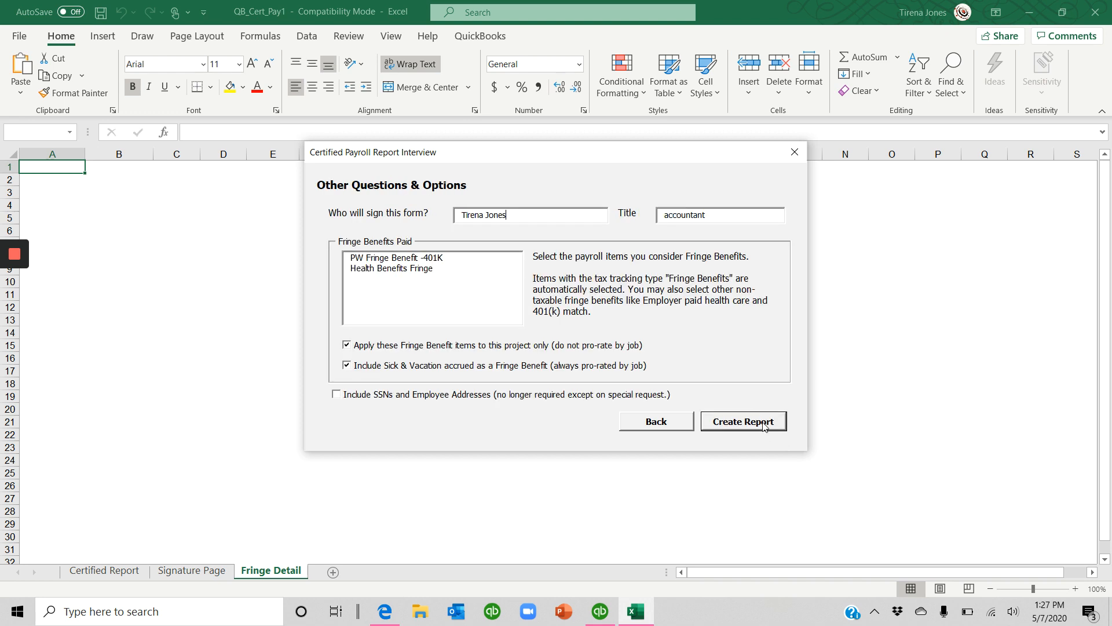
pyautogui.moveTo(523, 211)
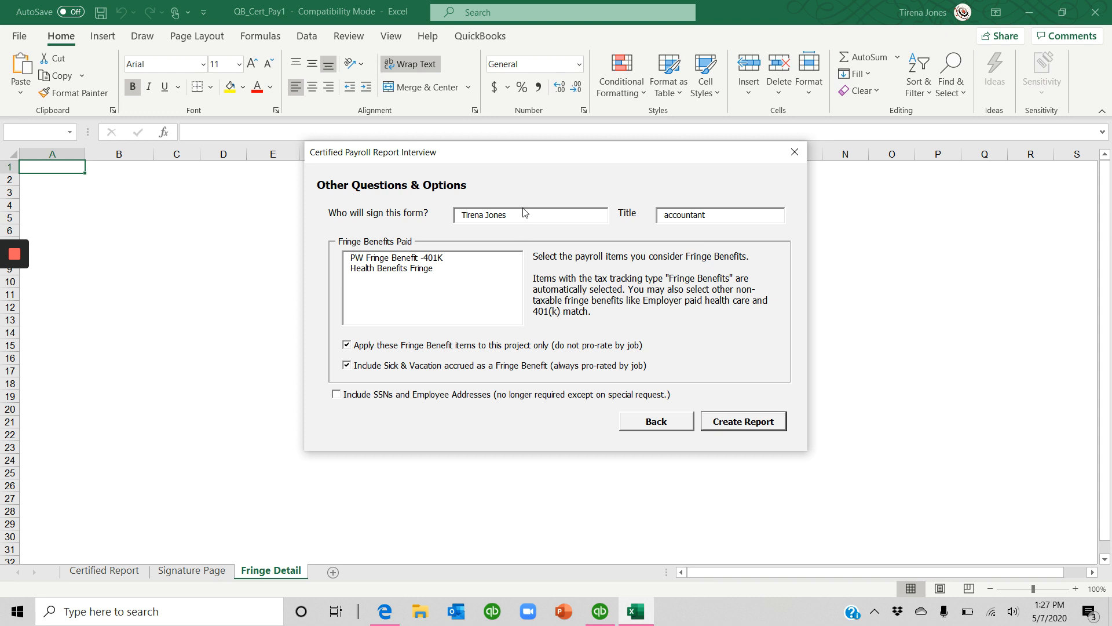
# Confirm the signer name and title, select the fringe benefits paid and create the report.
pyautogui.click(721, 216)
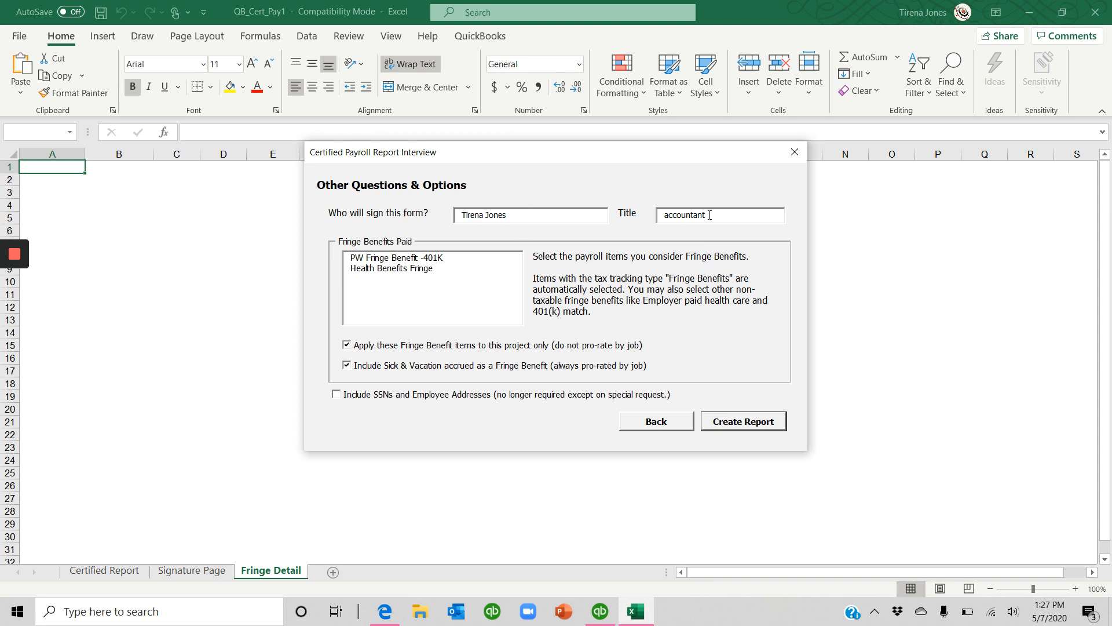
pyautogui.click(395, 257)
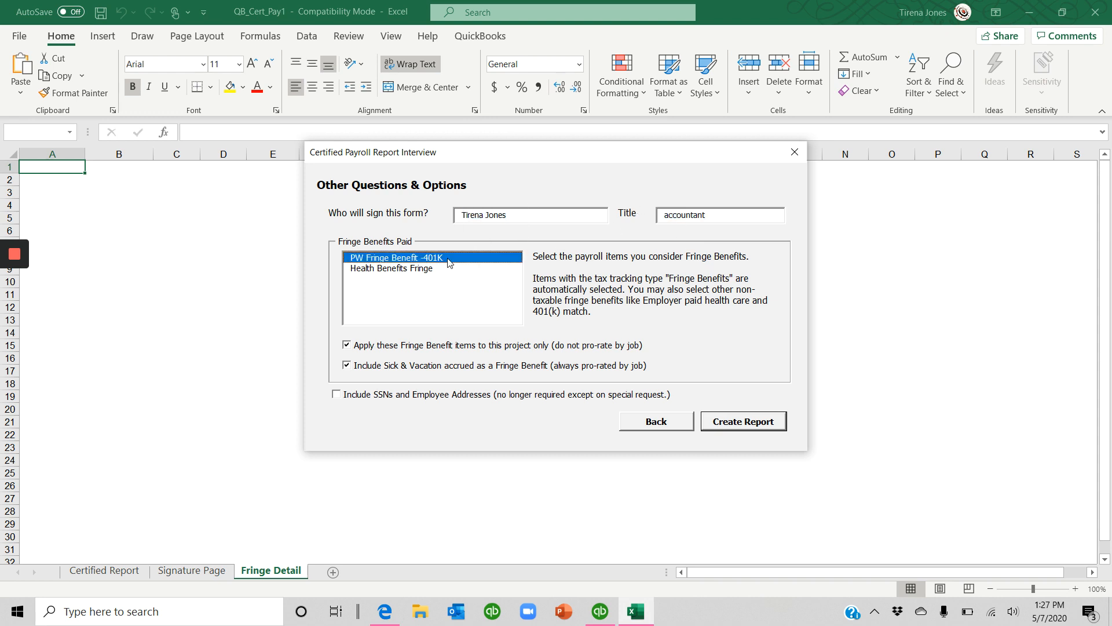
pyautogui.click(392, 268)
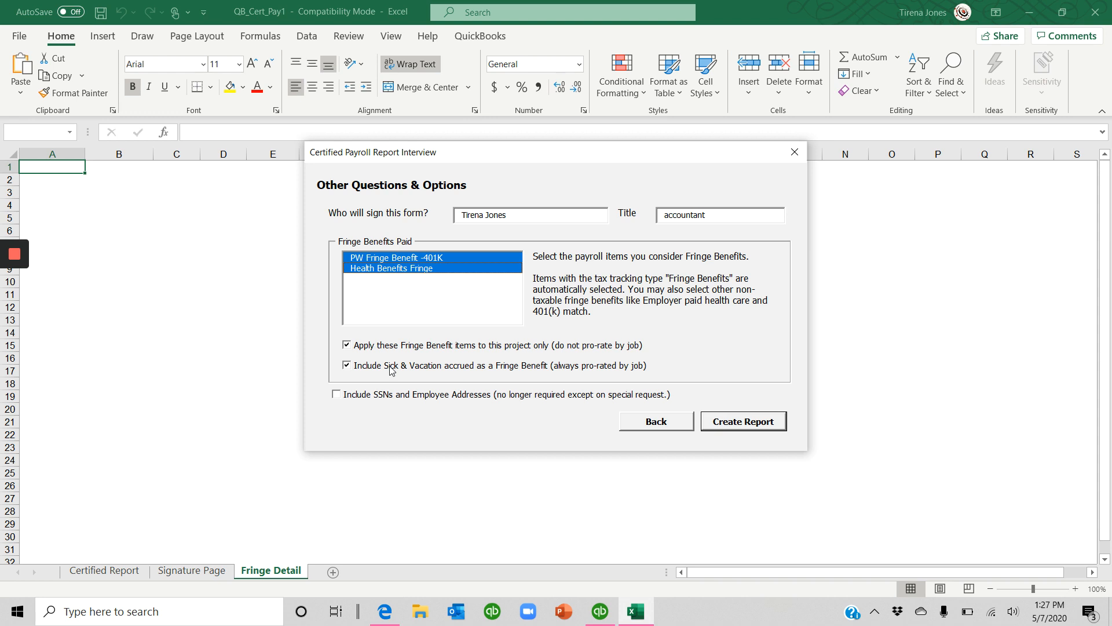
pyautogui.moveTo(401, 382)
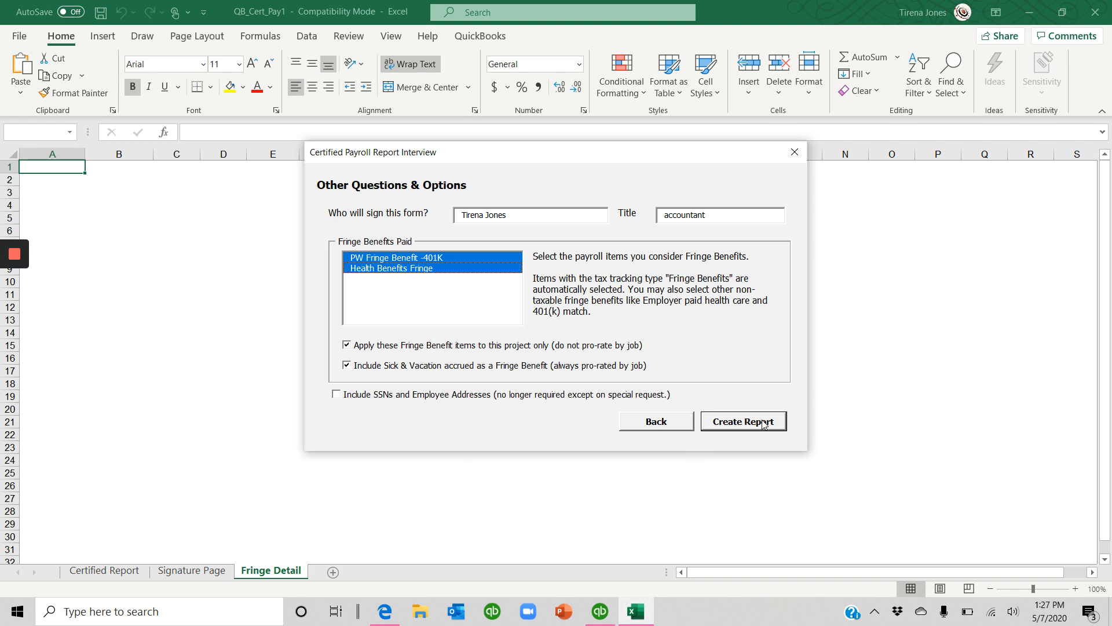
pyautogui.click(744, 422)
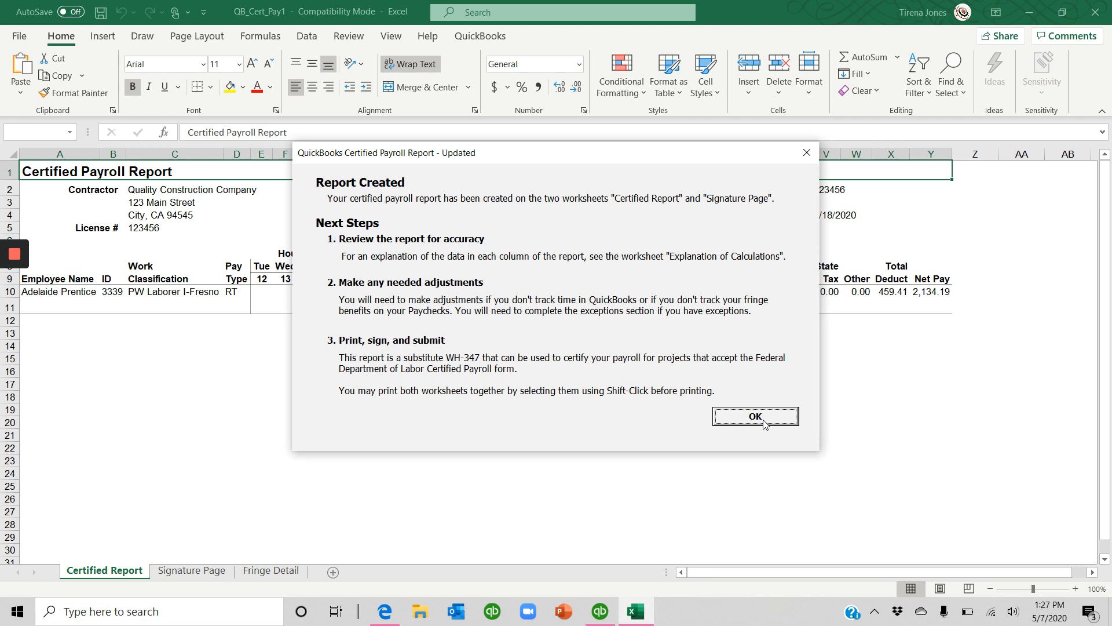
# Dismiss the report-created notice and review the Signature Page, Fringe Detail and Explanation sheets, ending on Certified Report.
pyautogui.click(755, 416)
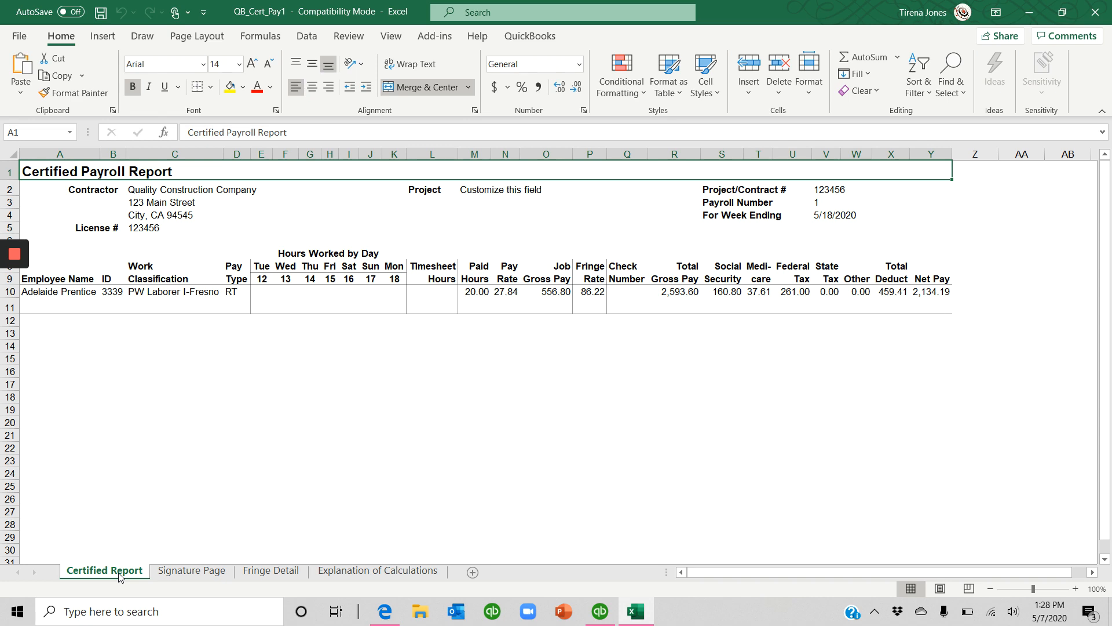
pyautogui.click(191, 570)
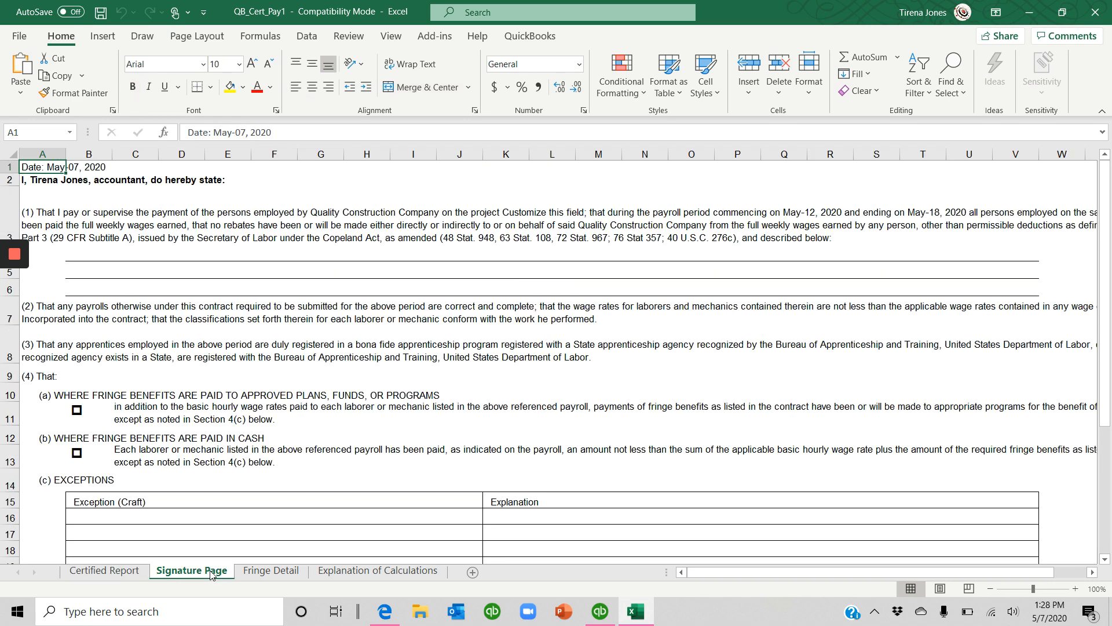
pyautogui.click(271, 570)
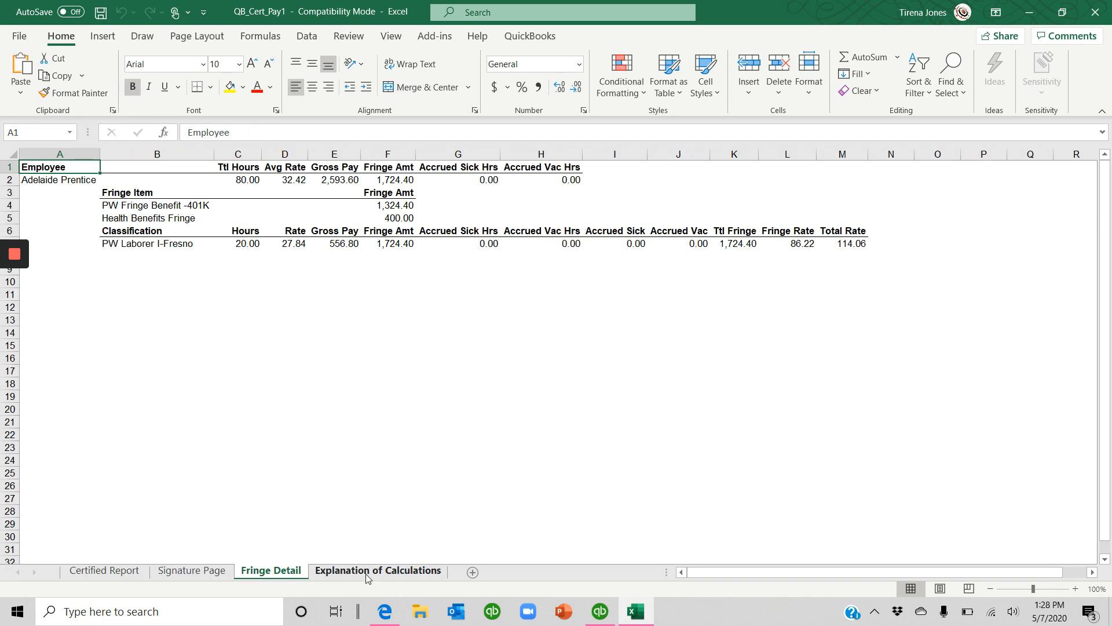
pyautogui.click(377, 570)
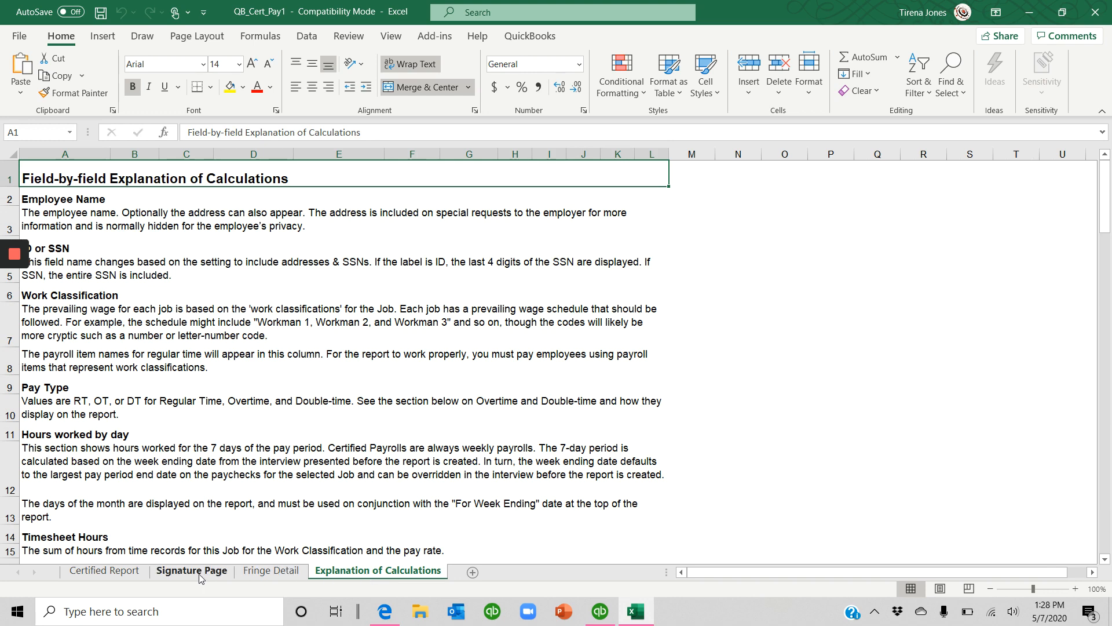
pyautogui.click(103, 570)
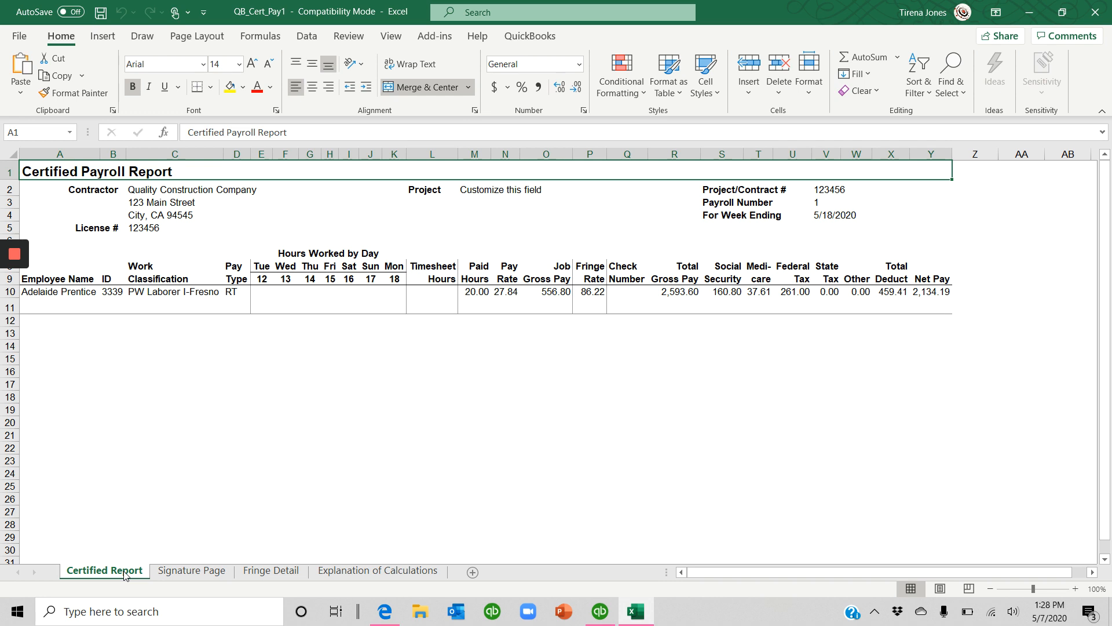
pyautogui.moveTo(142, 558)
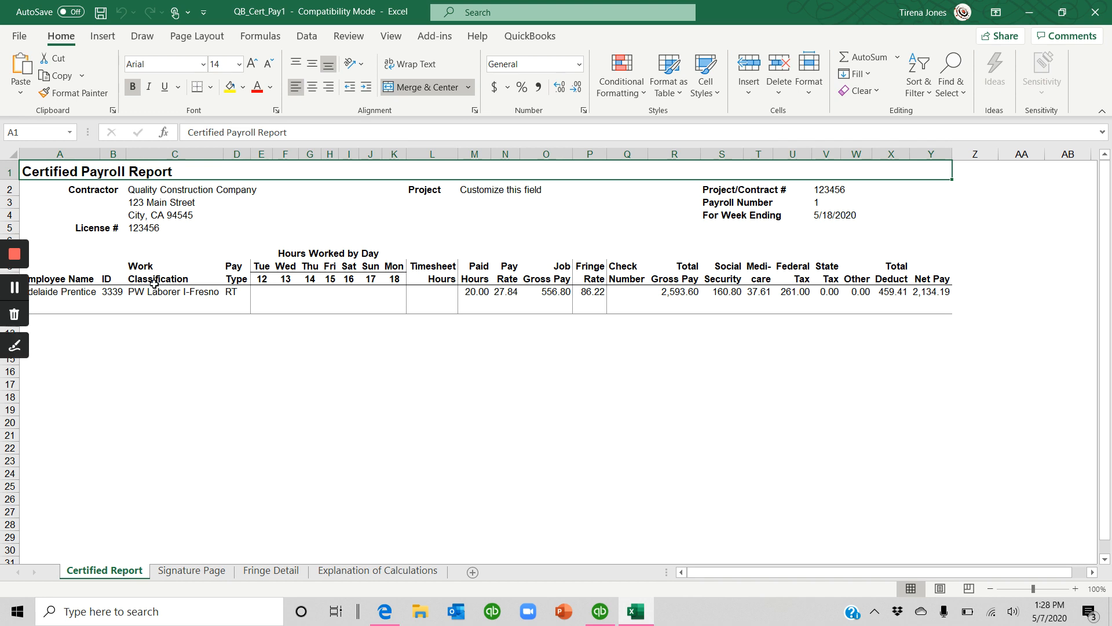
pyautogui.moveTo(211, 300)
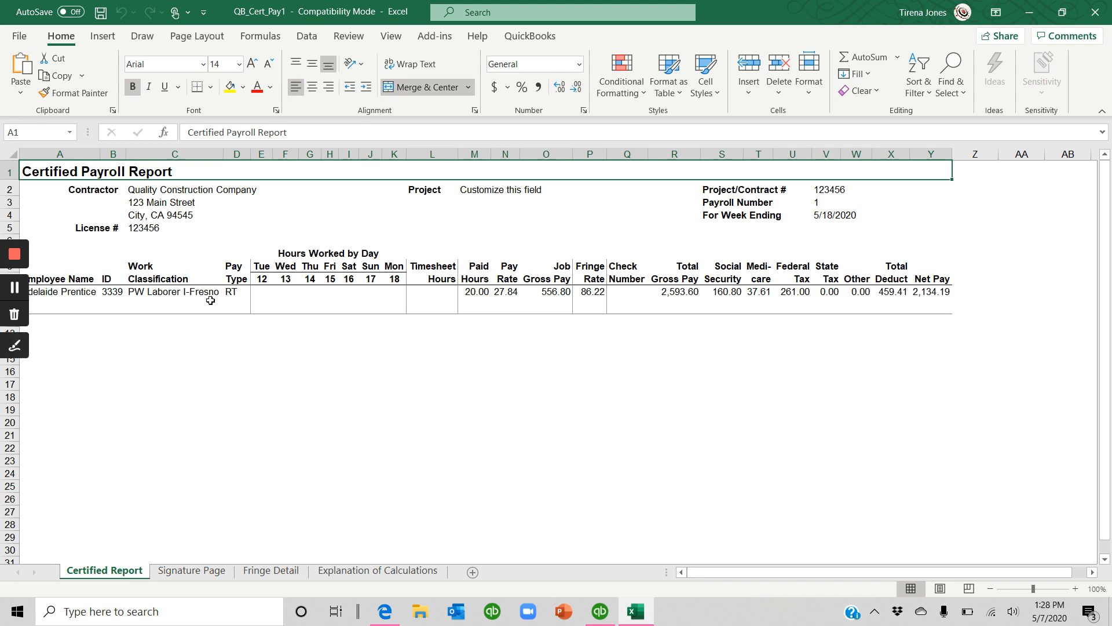
pyautogui.moveTo(358, 301)
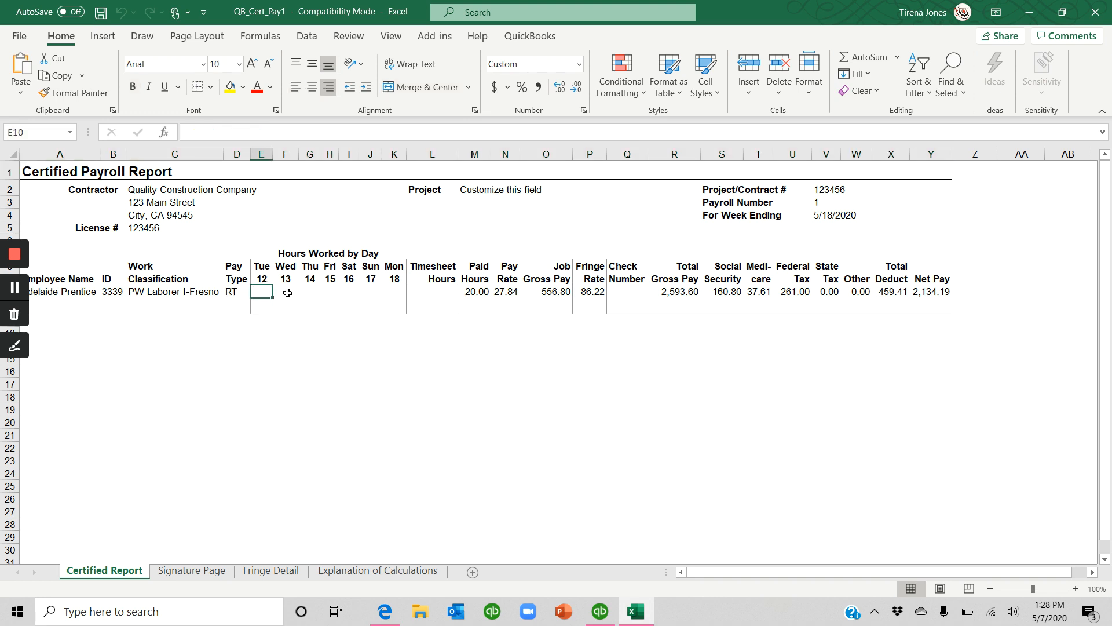
# Enter 8.00 daily hours in E10 through I10 and 40.00 timesheet hours in L10.
pyautogui.click(309, 292)
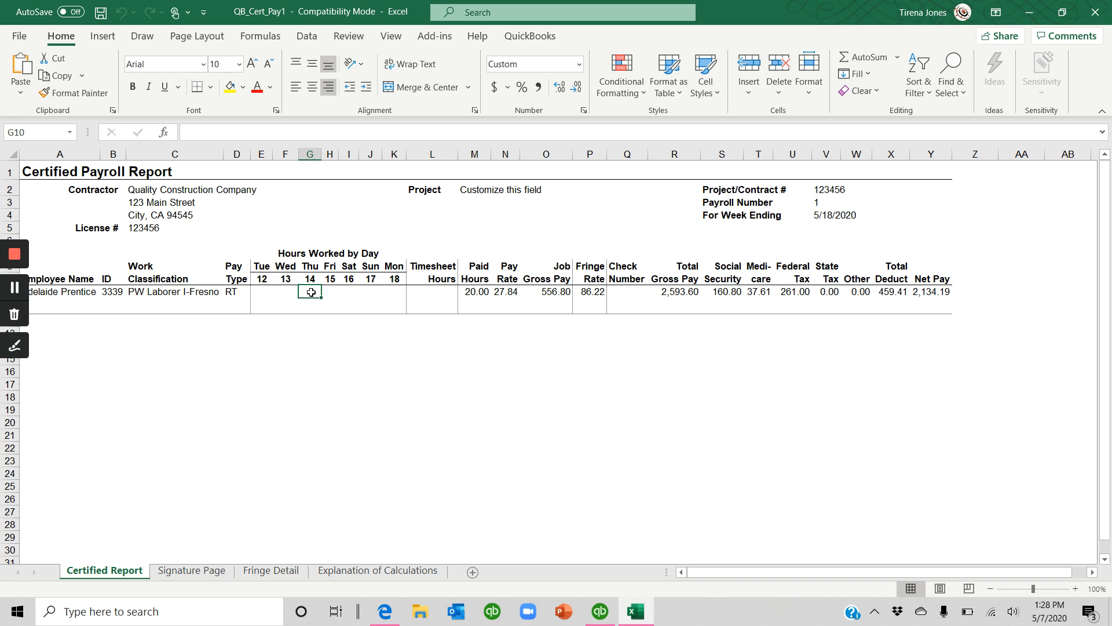
pyautogui.click(262, 297)
pyautogui.write('8')
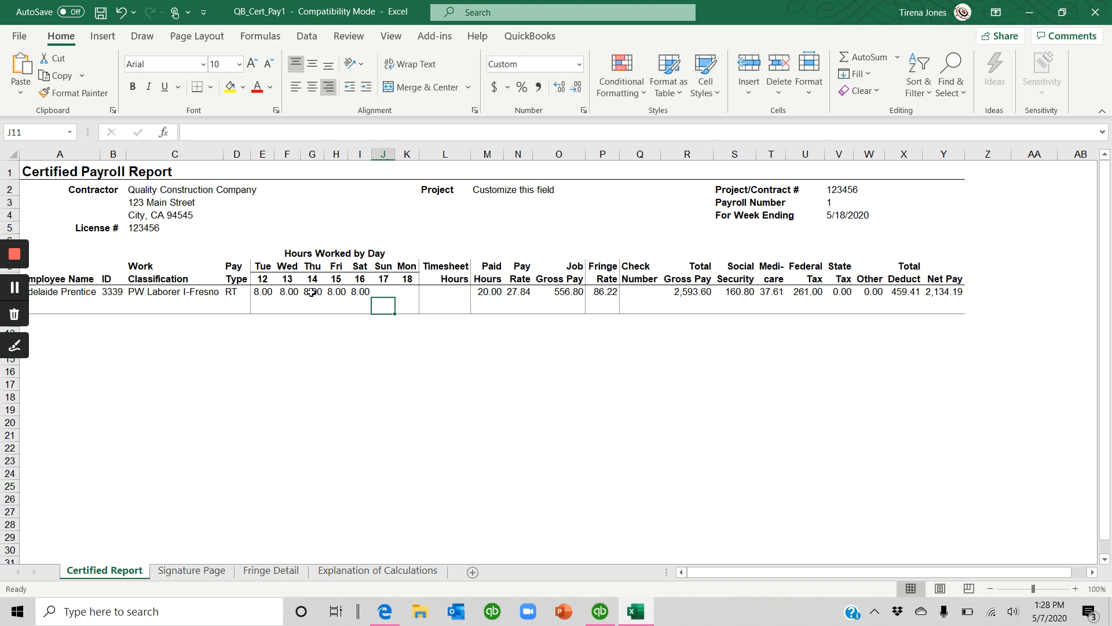
pyautogui.click(445, 300)
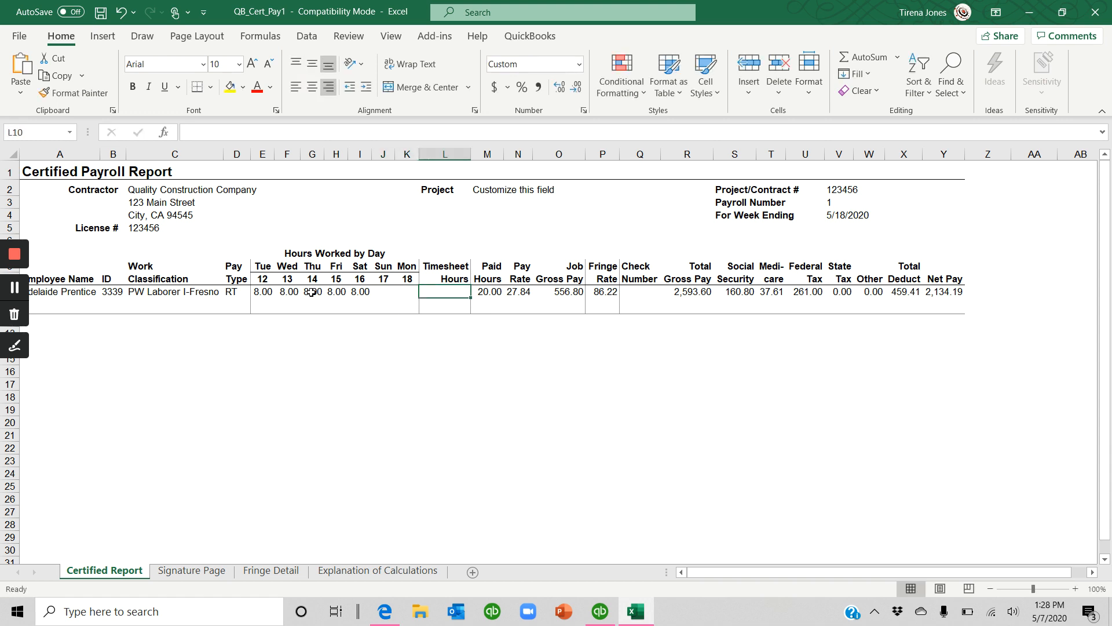
pyautogui.write('40.00')
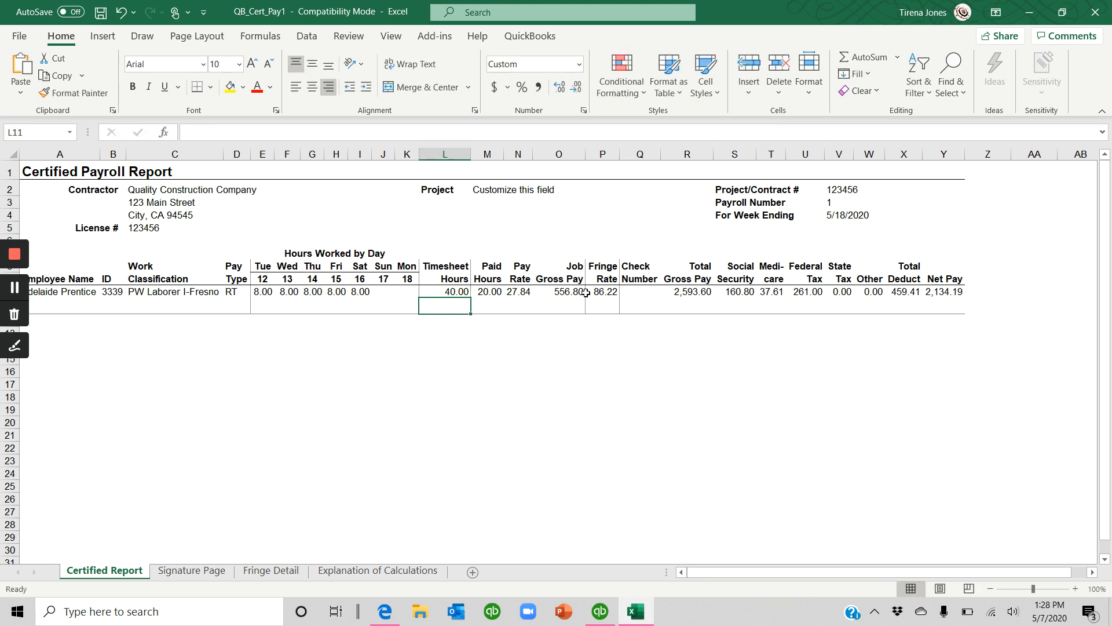
pyautogui.moveTo(622, 301)
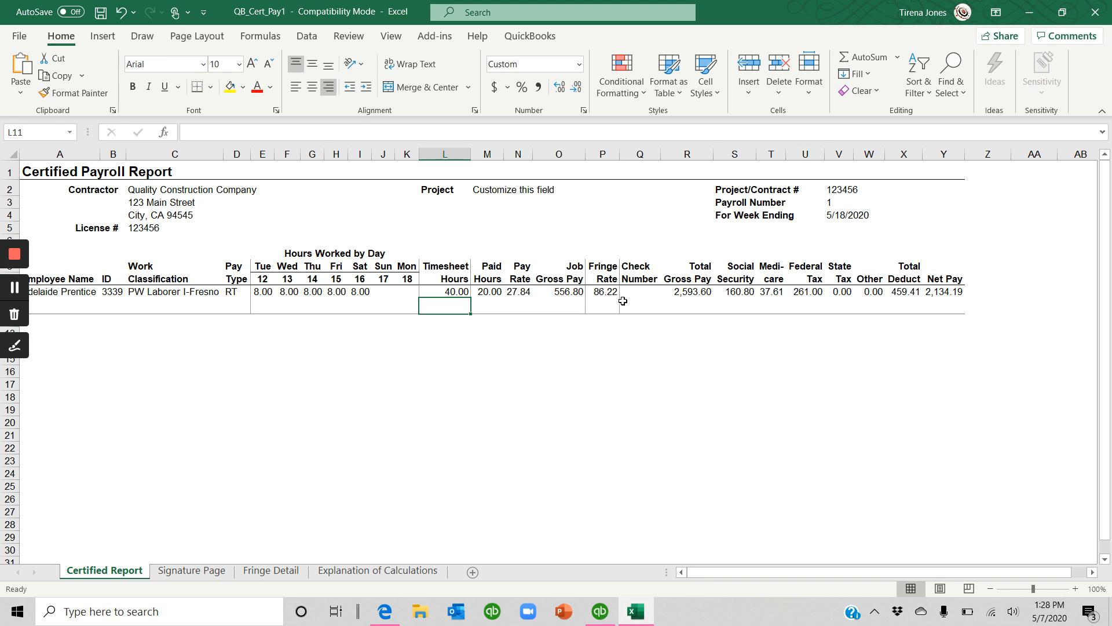
pyautogui.click(639, 291)
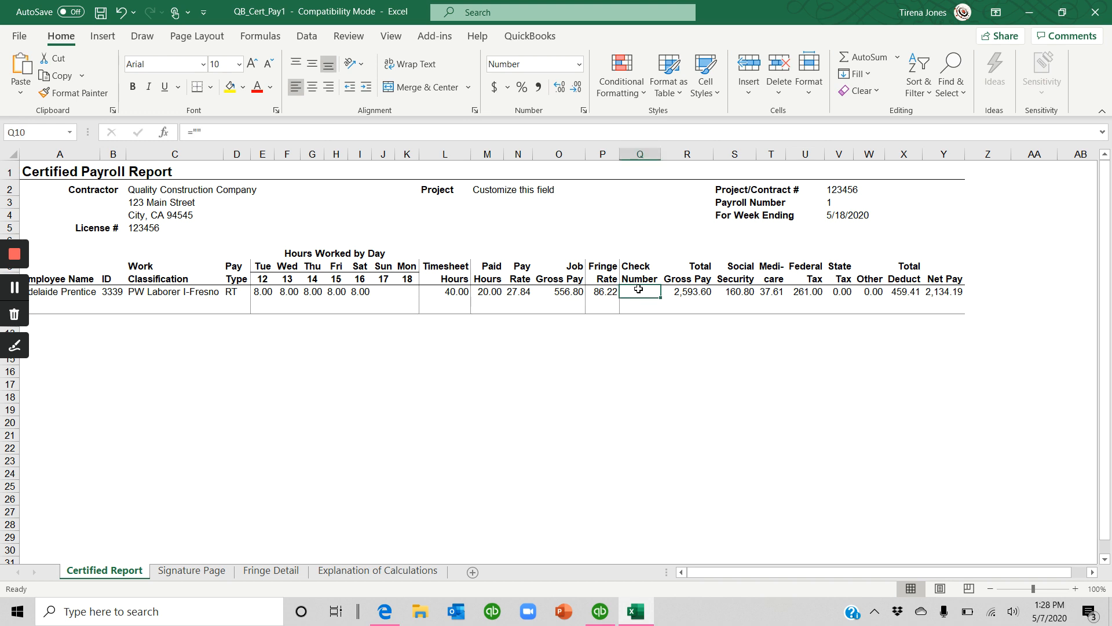
pyautogui.write('d')
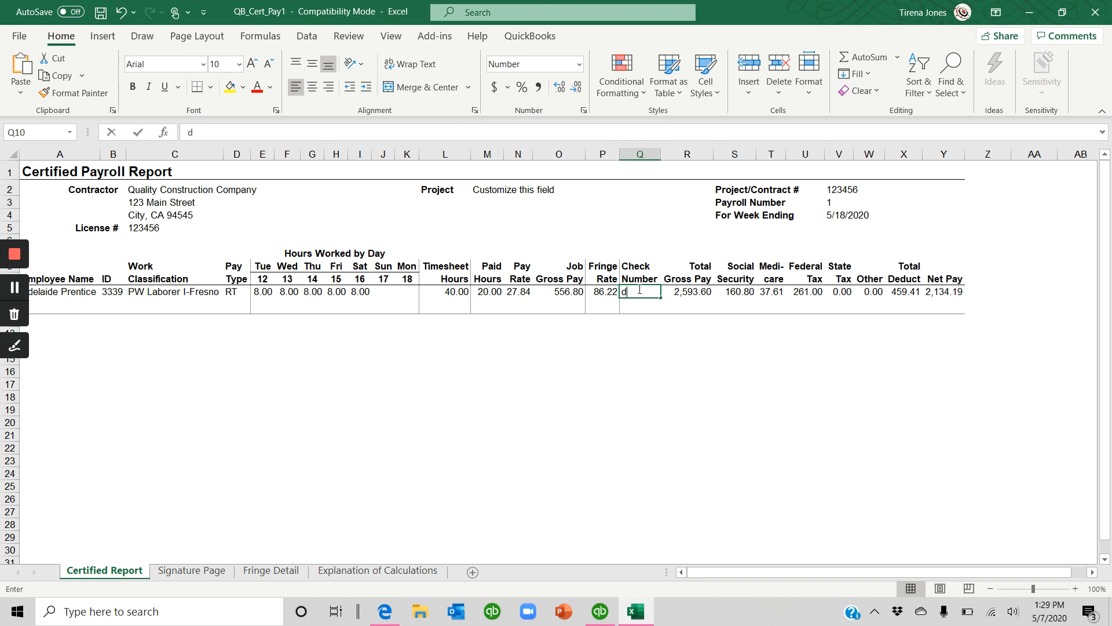
pyautogui.write('d')
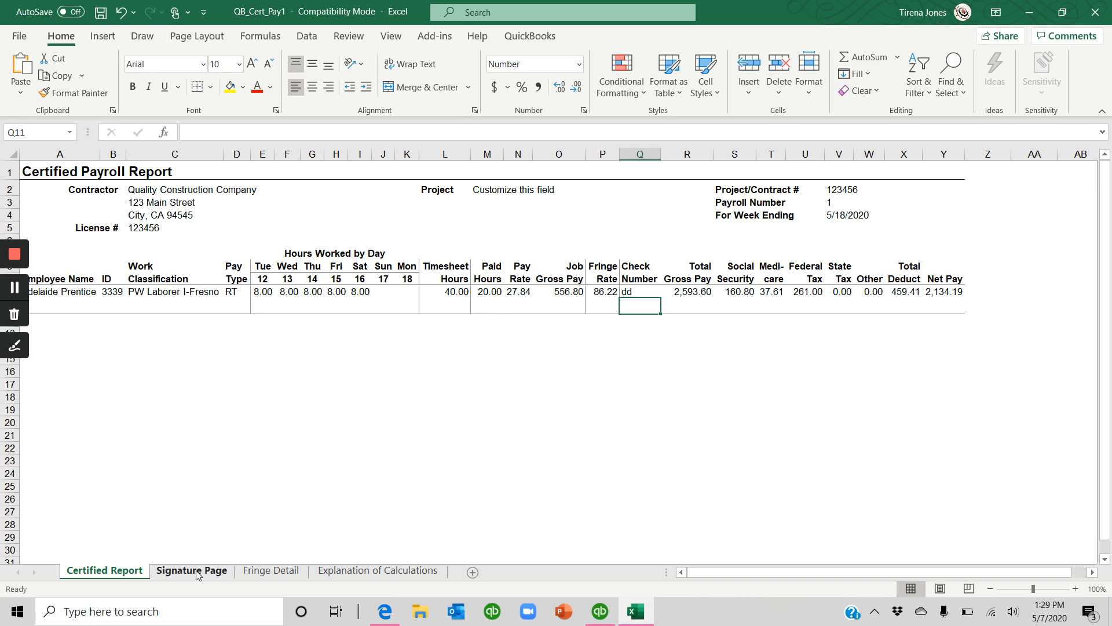
pyautogui.click(191, 570)
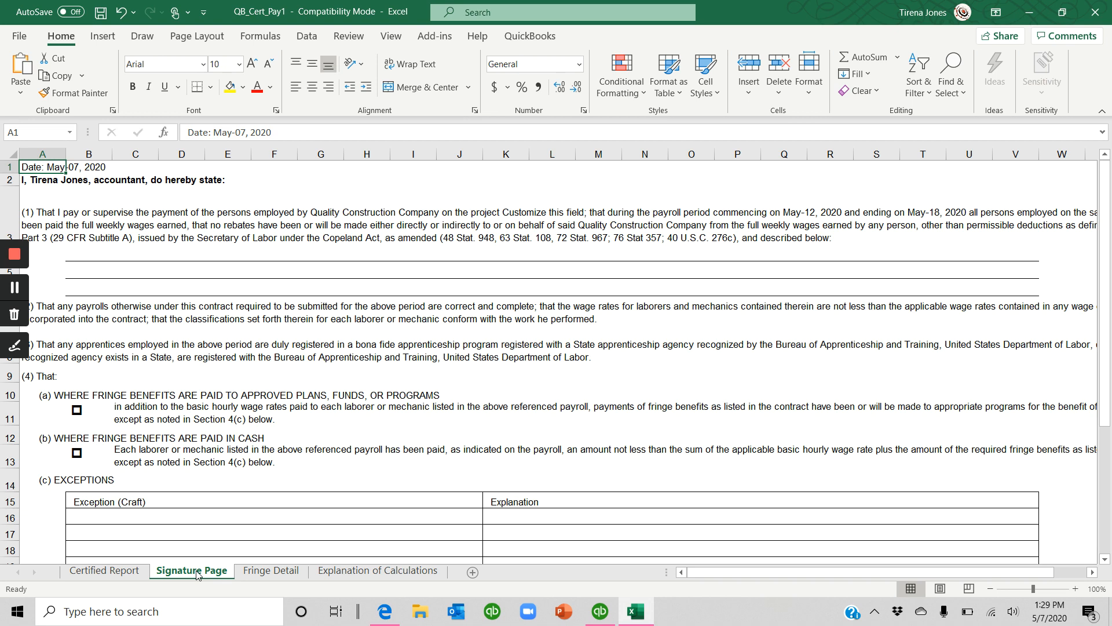
pyautogui.click(271, 570)
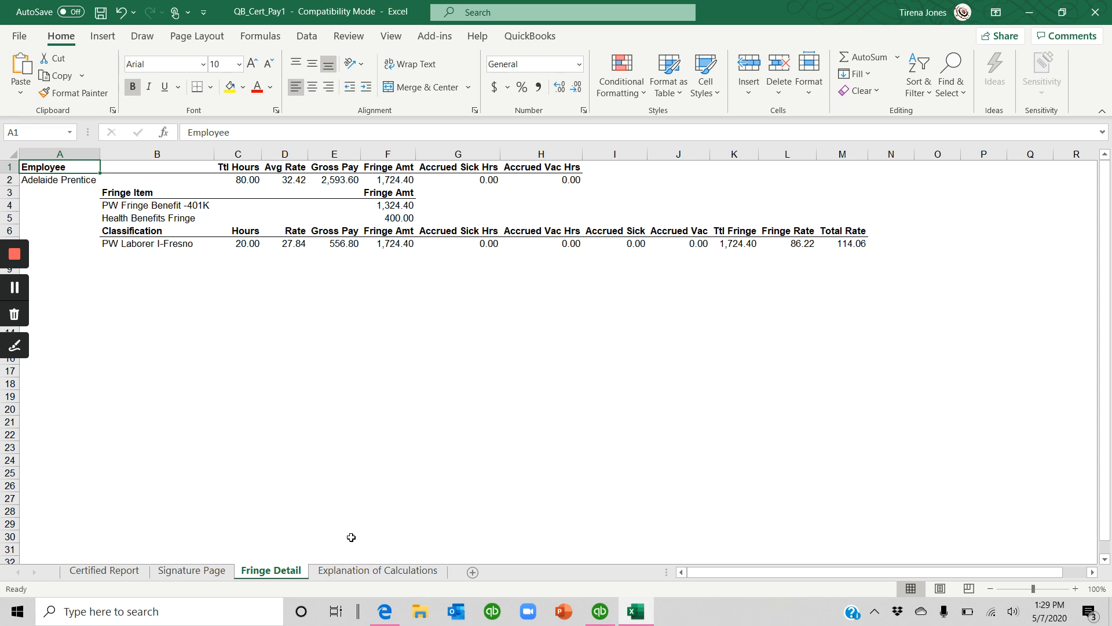
pyautogui.click(378, 570)
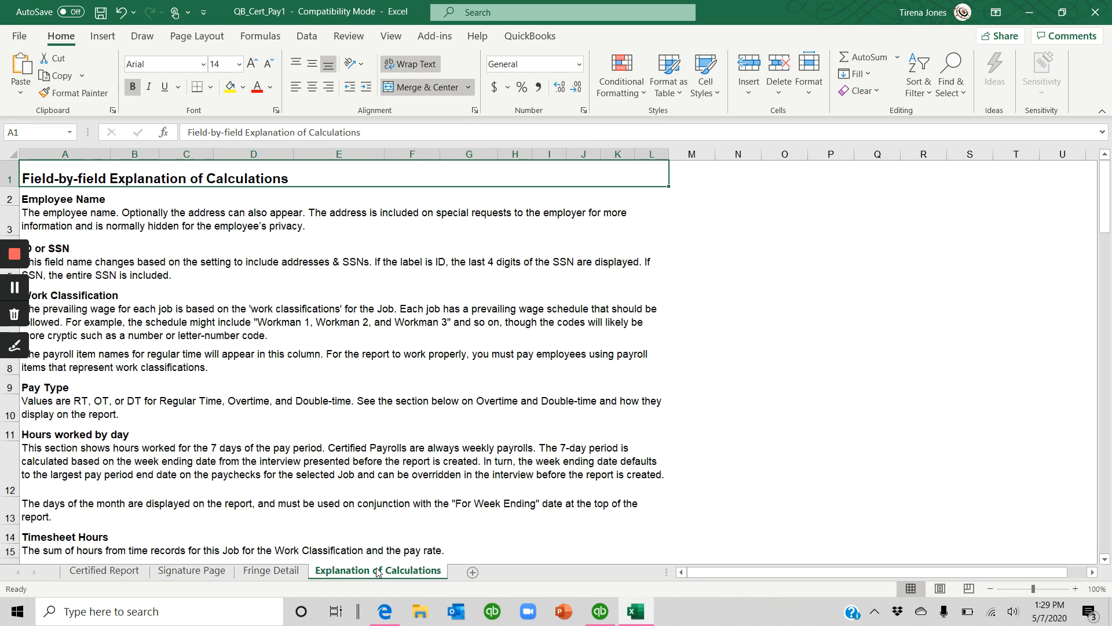
pyautogui.click(104, 570)
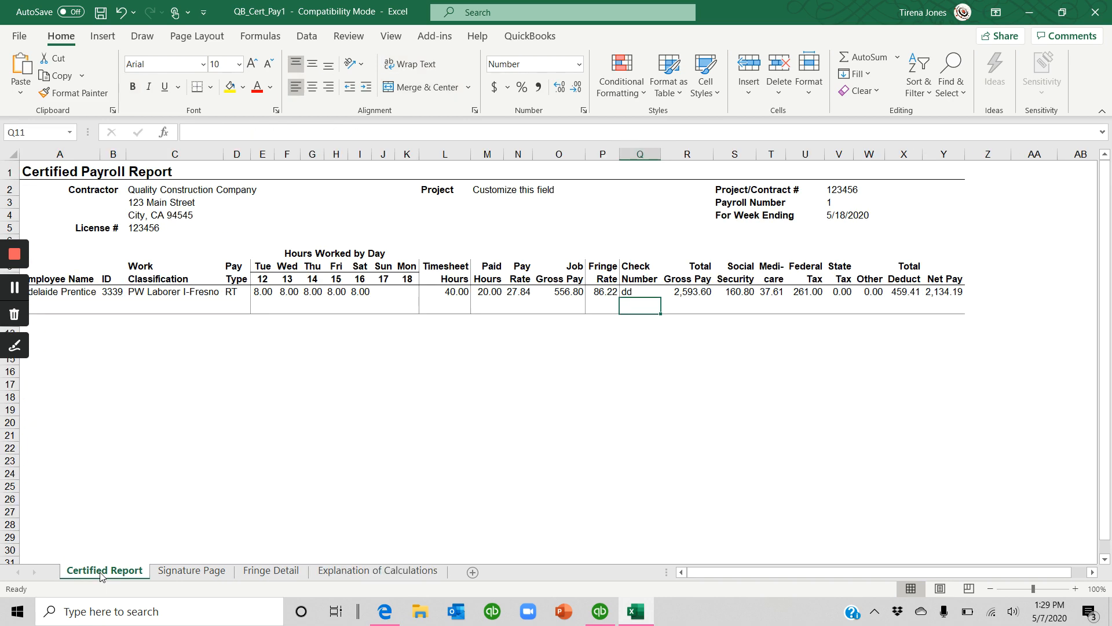